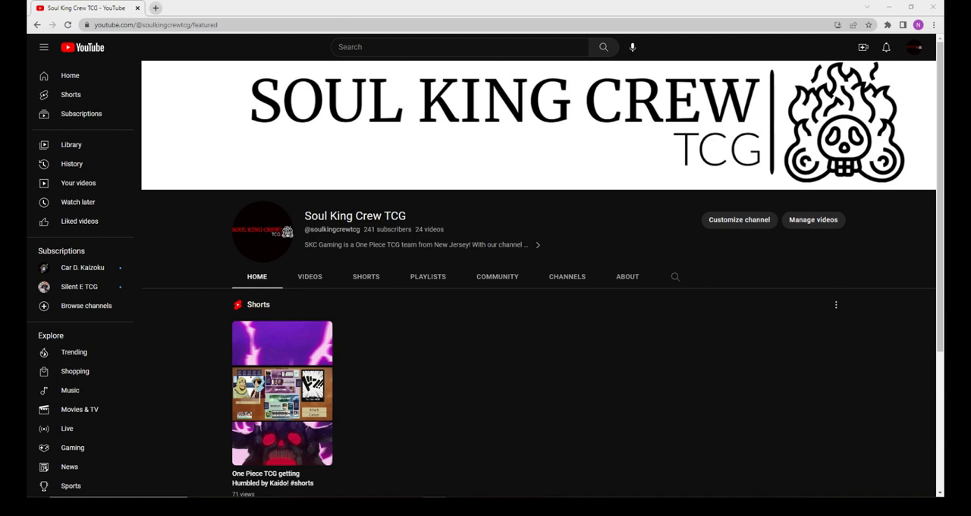
{"action": "mouse_move", "coordinate": [726, 248]}
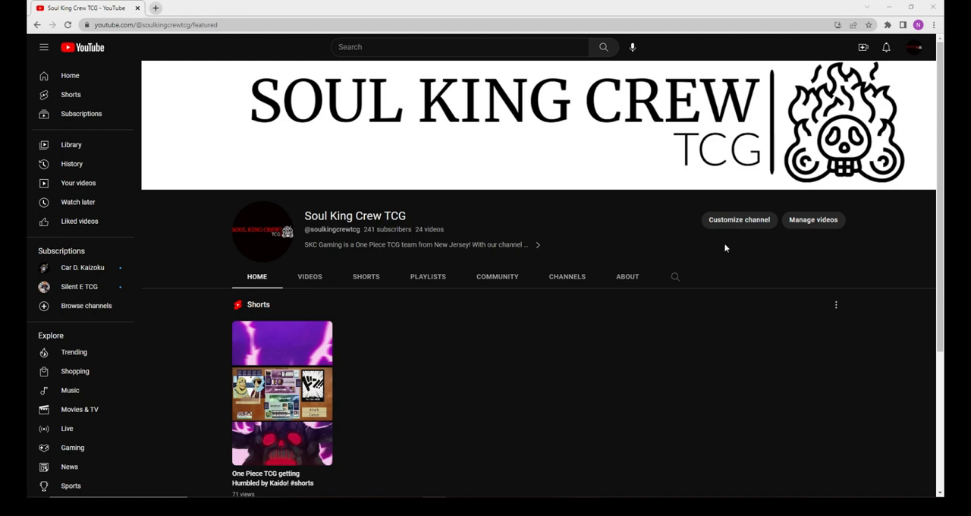
- Open the Soul King Crew TCG About page and select its Google Drive OPsim link
{"action": "left_click", "coordinate": [626, 276]}
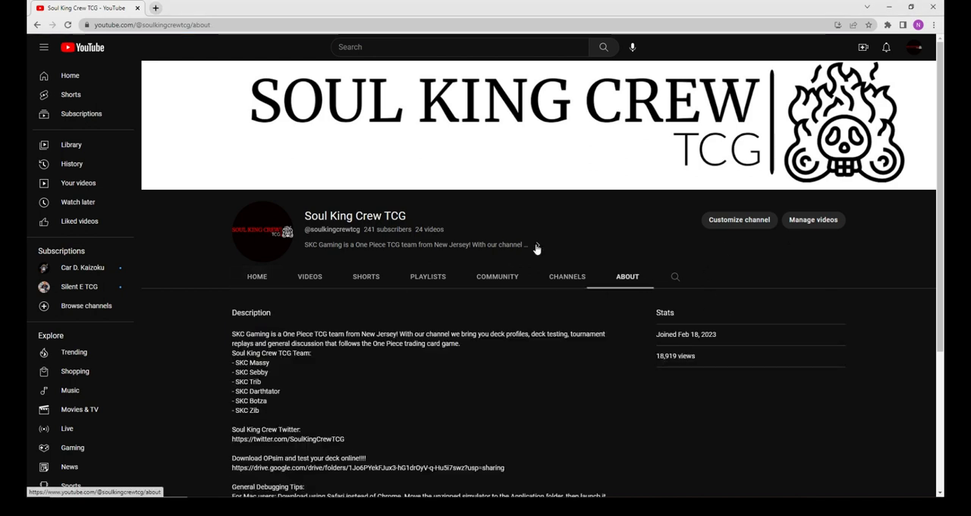
{"action": "scroll", "scroll_direction": "down", "scroll_amount": 3}
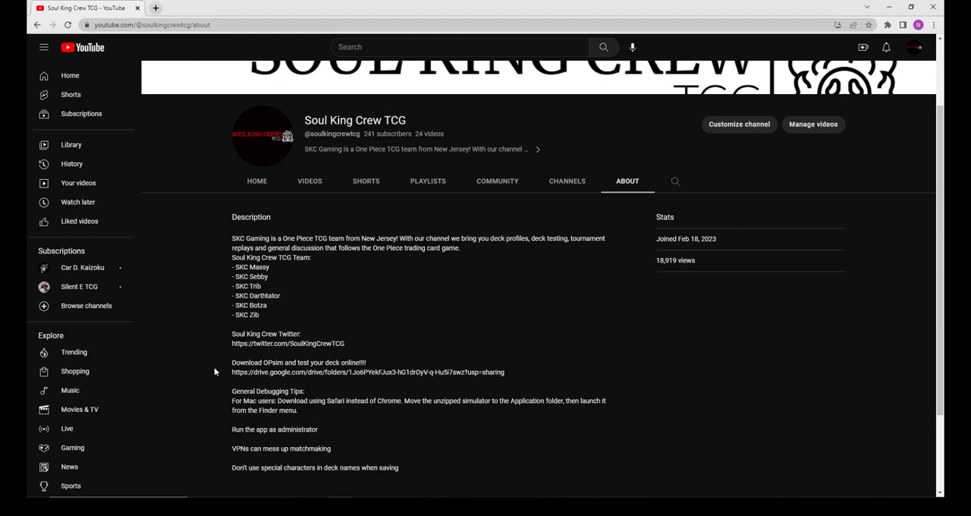
{"action": "mouse_move", "coordinate": [313, 335]}
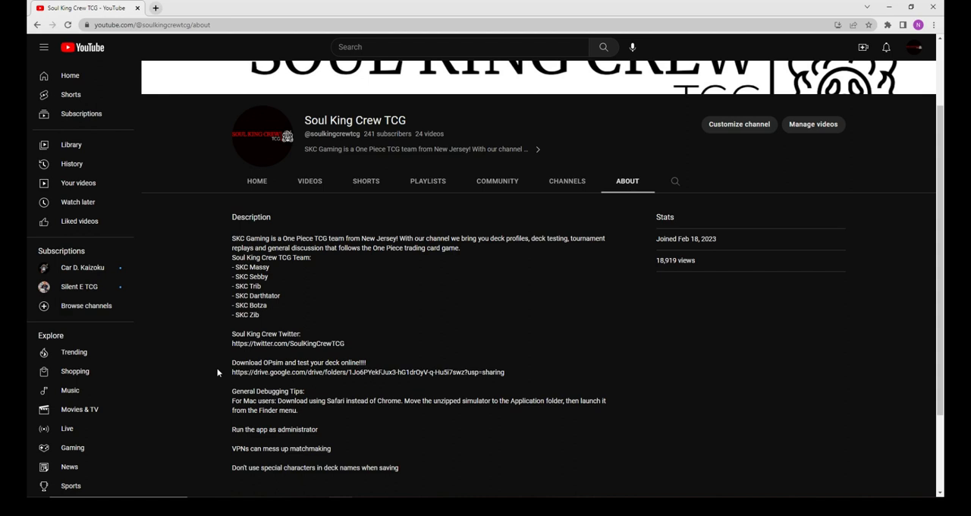
{"action": "mouse_move", "coordinate": [229, 375]}
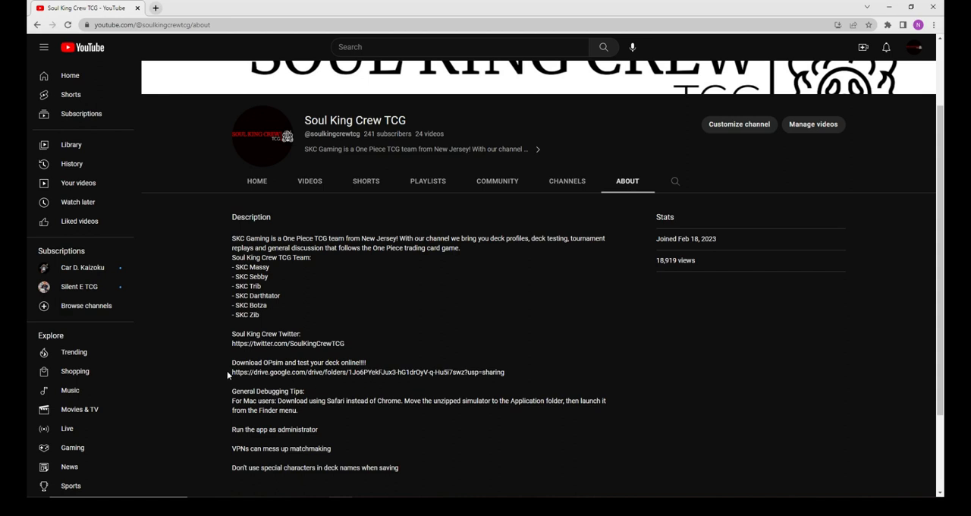
{"action": "left_click_drag", "start_coordinate": [231, 371], "coordinate": [504, 372]}
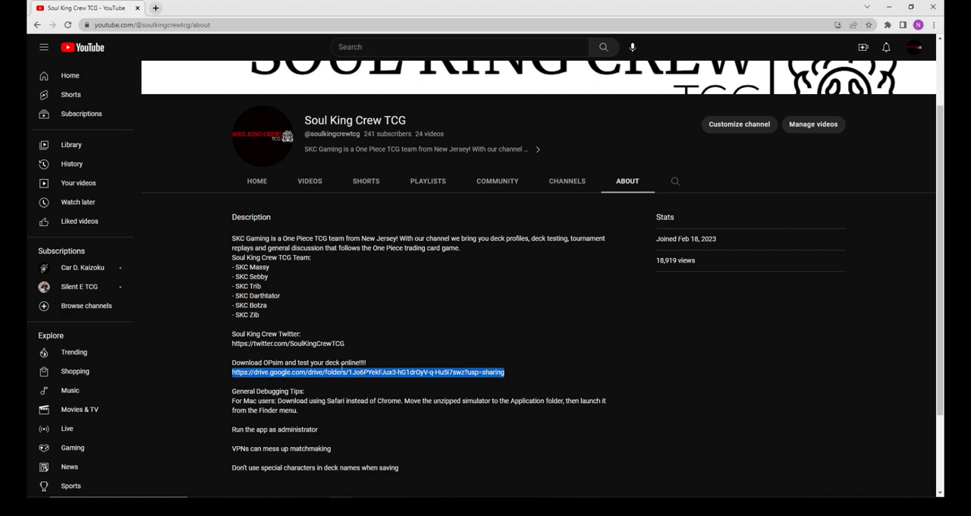
{"action": "right_click", "coordinate": [366, 371]}
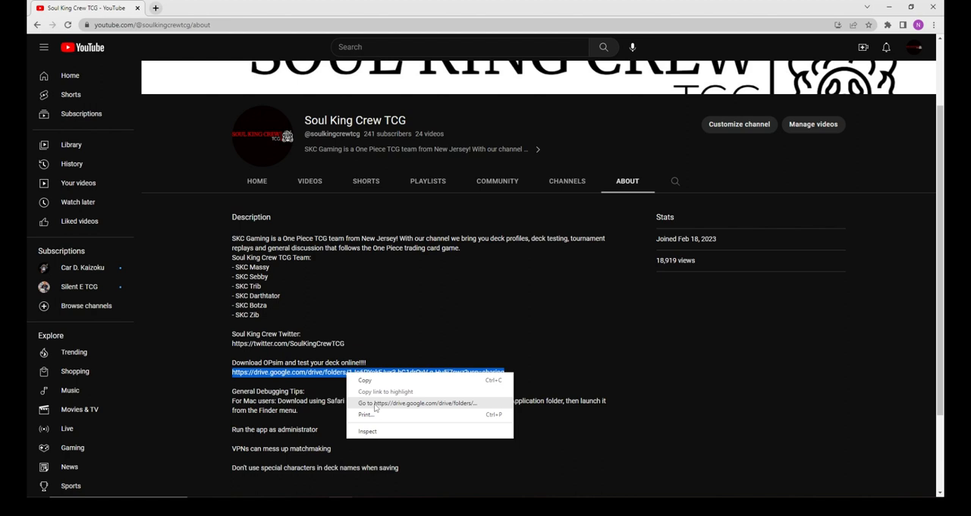
- Open the shared Google Drive folder and download 1.15b_ENG_Windows.zip despite the virus-scan warning
{"action": "left_click", "coordinate": [417, 403]}
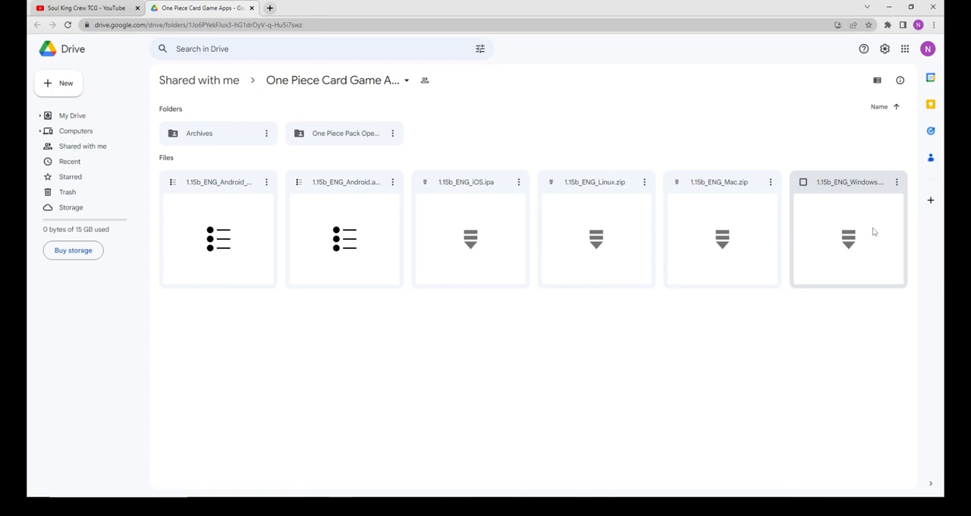
{"action": "double_click", "coordinate": [848, 239]}
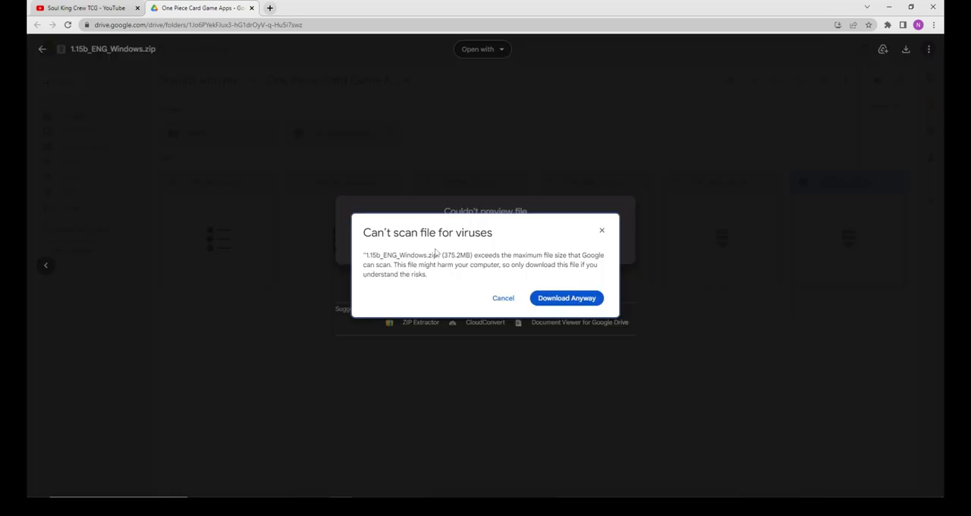
{"action": "left_click", "coordinate": [567, 297]}
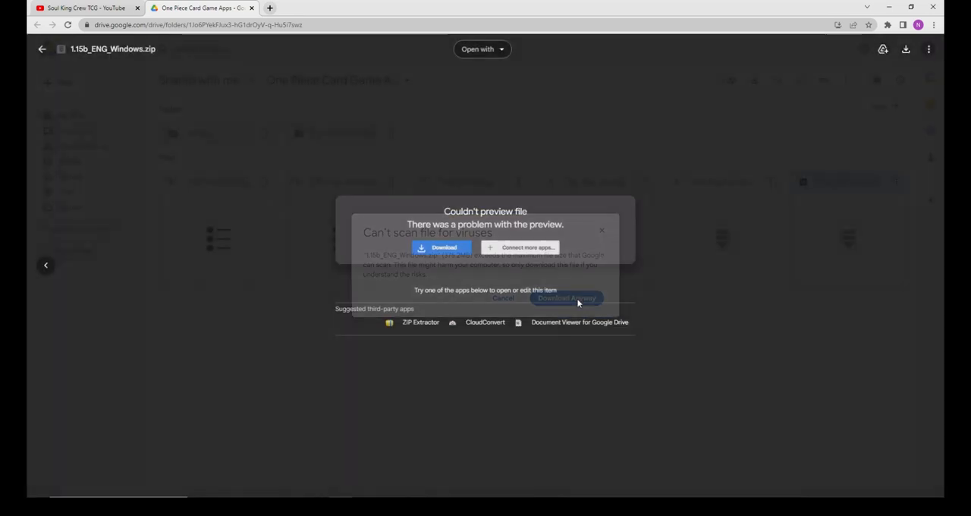
{"action": "left_click", "coordinate": [566, 297]}
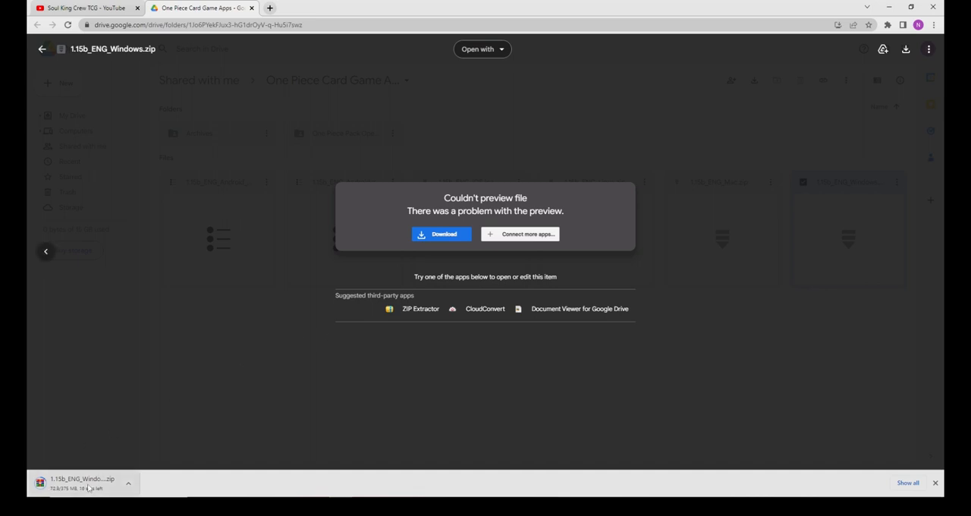
{"action": "mouse_move", "coordinate": [310, 393]}
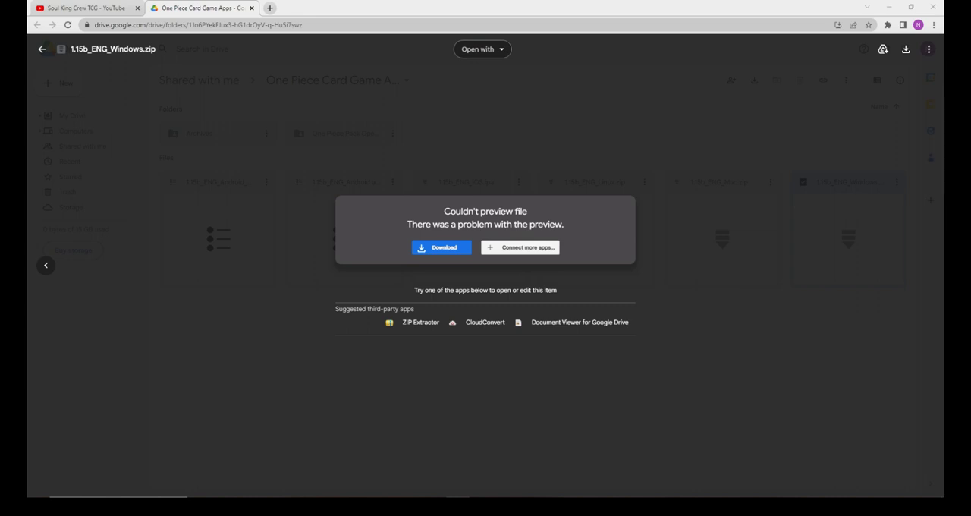
{"action": "mouse_move", "coordinate": [179, 482]}
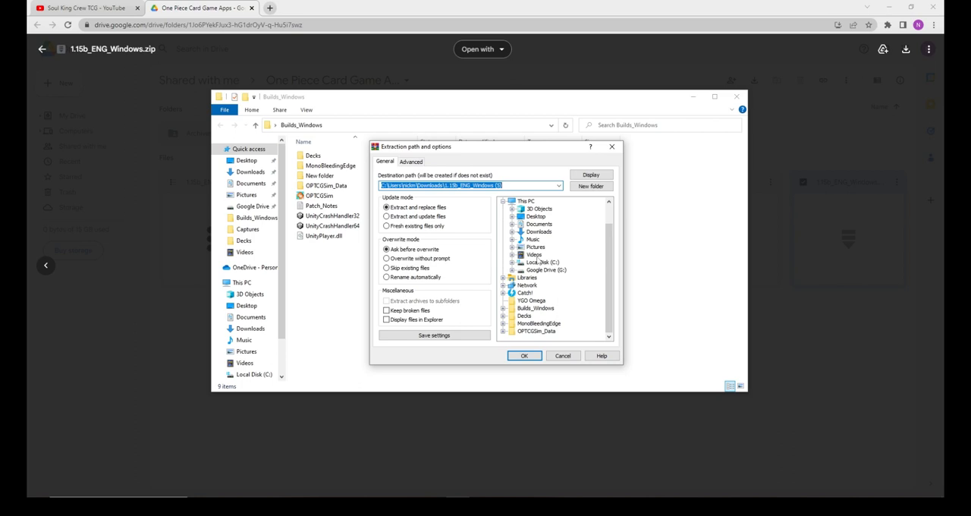
{"action": "mouse_move", "coordinate": [539, 251]}
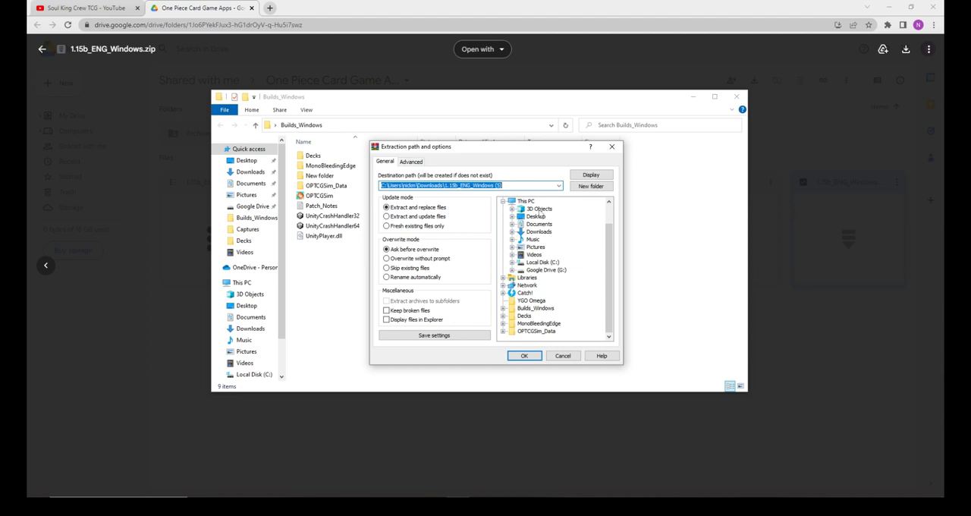
- Try extracting to the OneDrive Desktop, then dismiss the deck file-replace confirmation
{"action": "left_click", "coordinate": [535, 216]}
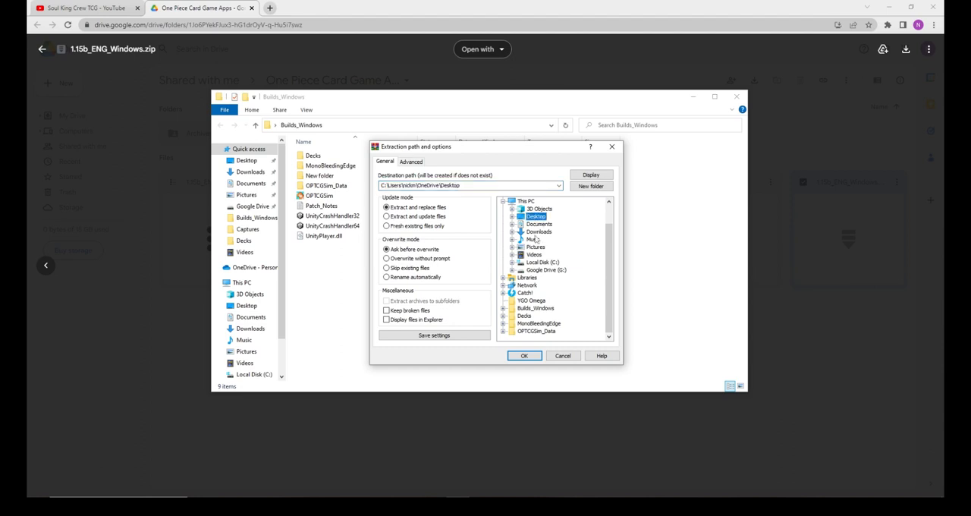
{"action": "left_click", "coordinate": [524, 356]}
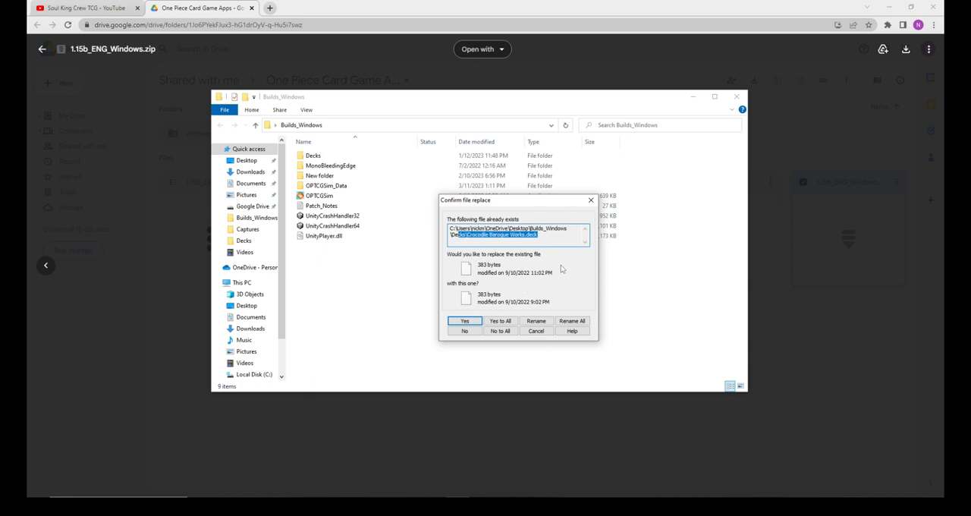
{"action": "mouse_move", "coordinate": [557, 254]}
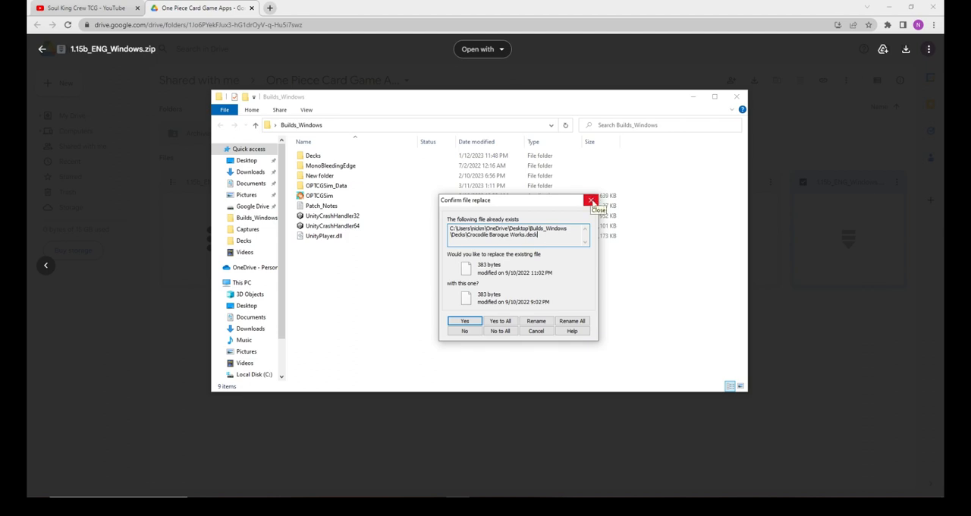
{"action": "left_click", "coordinate": [464, 320]}
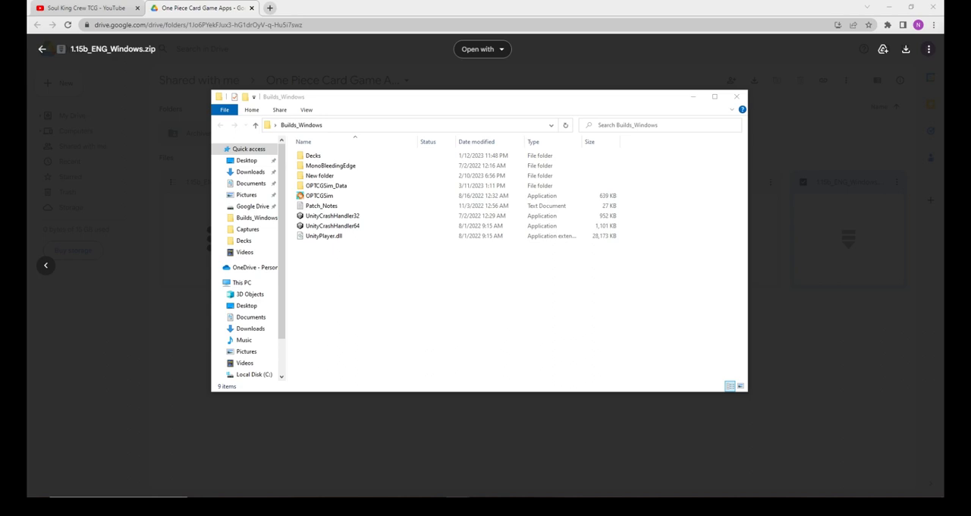
{"action": "left_click", "coordinate": [333, 225]}
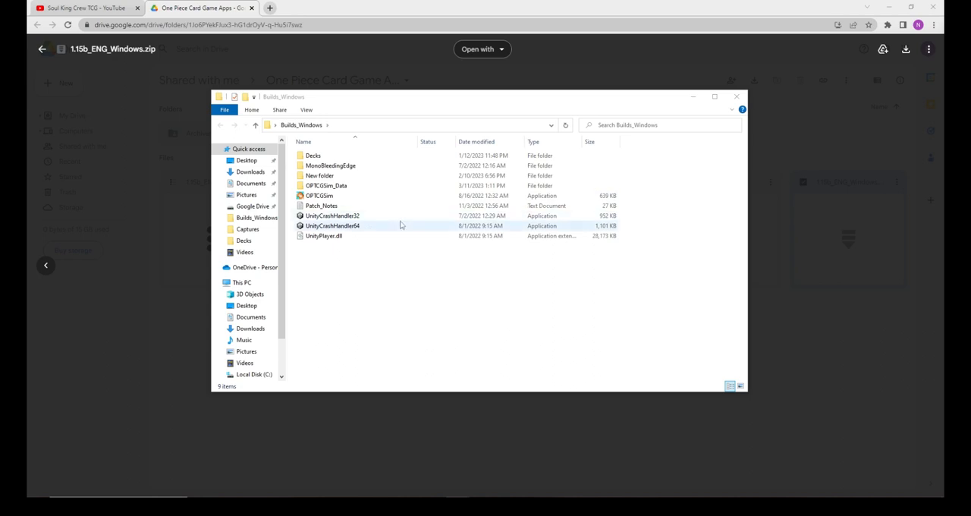
{"action": "mouse_move", "coordinate": [372, 228]}
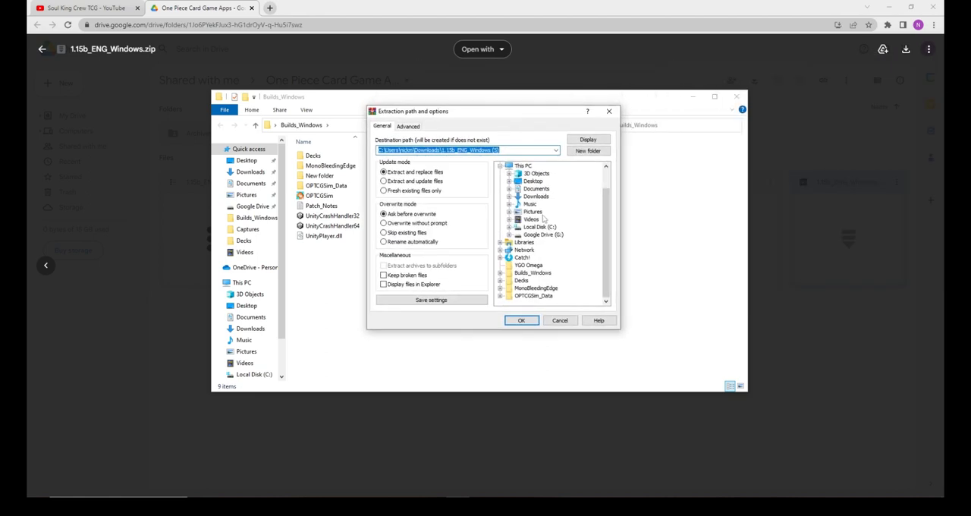
{"action": "left_click", "coordinate": [533, 181]}
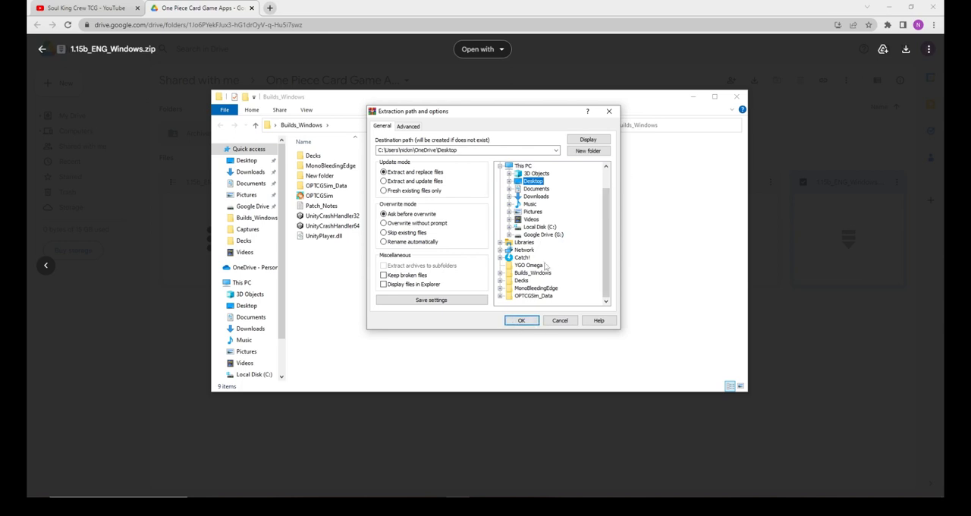
{"action": "mouse_move", "coordinate": [537, 301]}
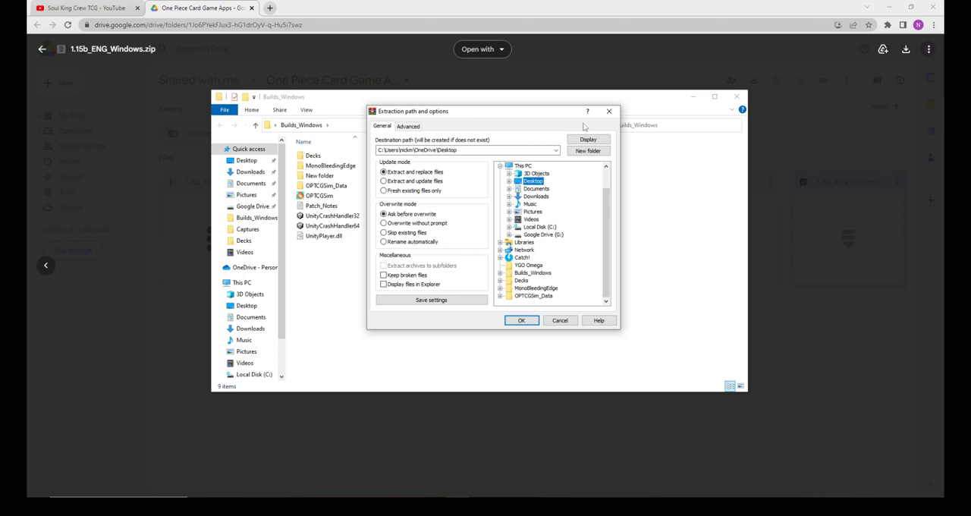
{"action": "left_click", "coordinate": [522, 319]}
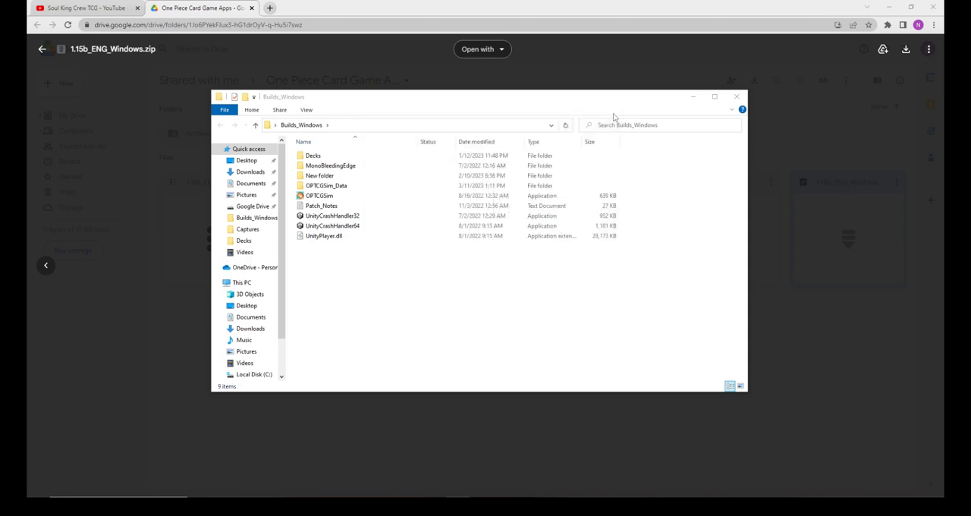
- Go over each Builds_Windows item: UnityPlayer.dll, crash handler, Patch_Notes, OPTCGSim, data folders
{"action": "left_click", "coordinate": [321, 206]}
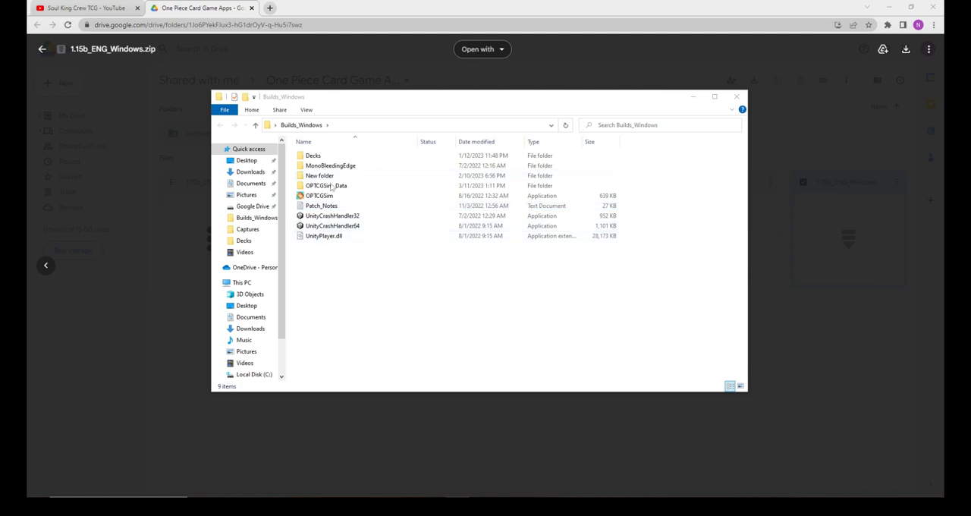
{"action": "left_click", "coordinate": [332, 226]}
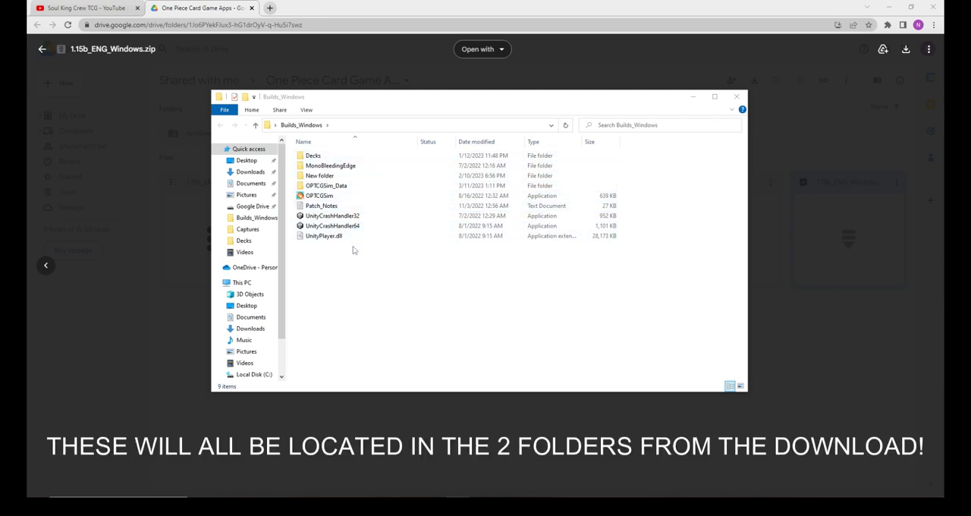
{"action": "left_click", "coordinate": [314, 156]}
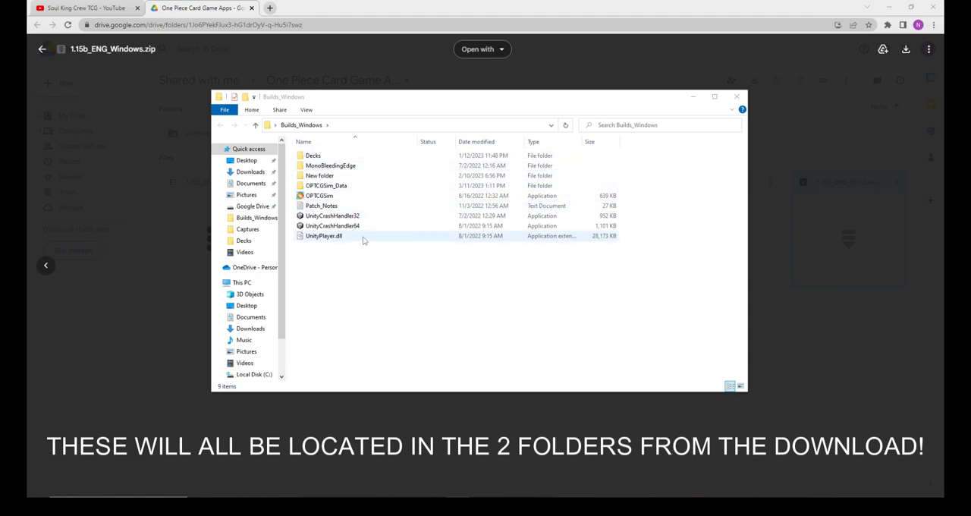
{"action": "left_click", "coordinate": [323, 236]}
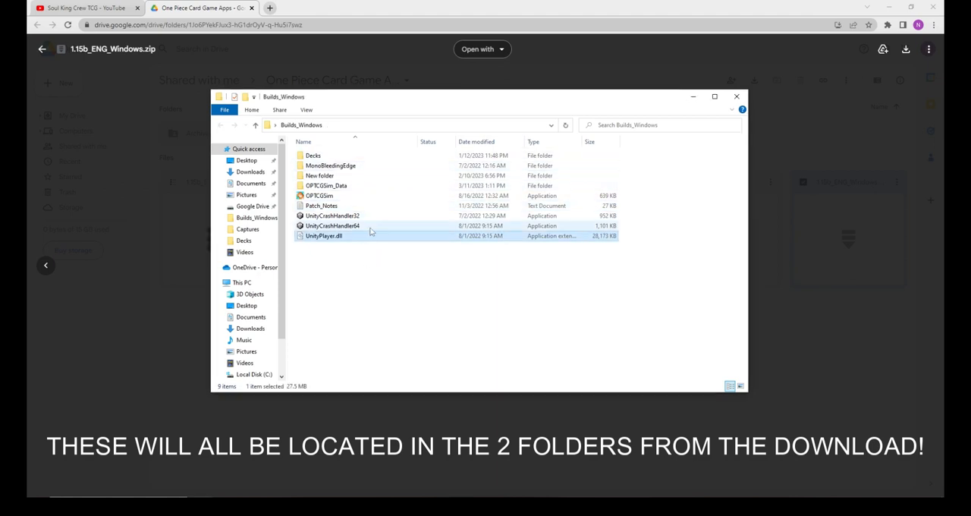
{"action": "left_click", "coordinate": [332, 216]}
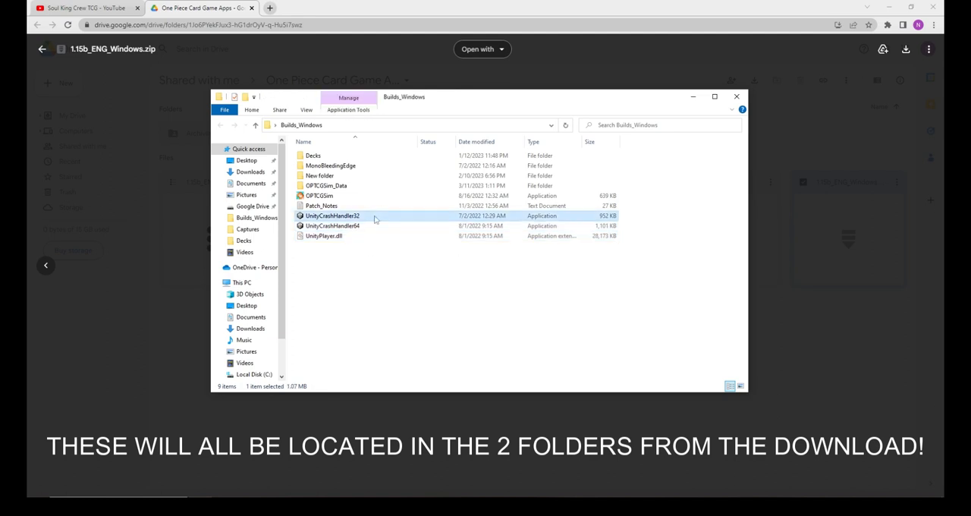
{"action": "left_click", "coordinate": [321, 205]}
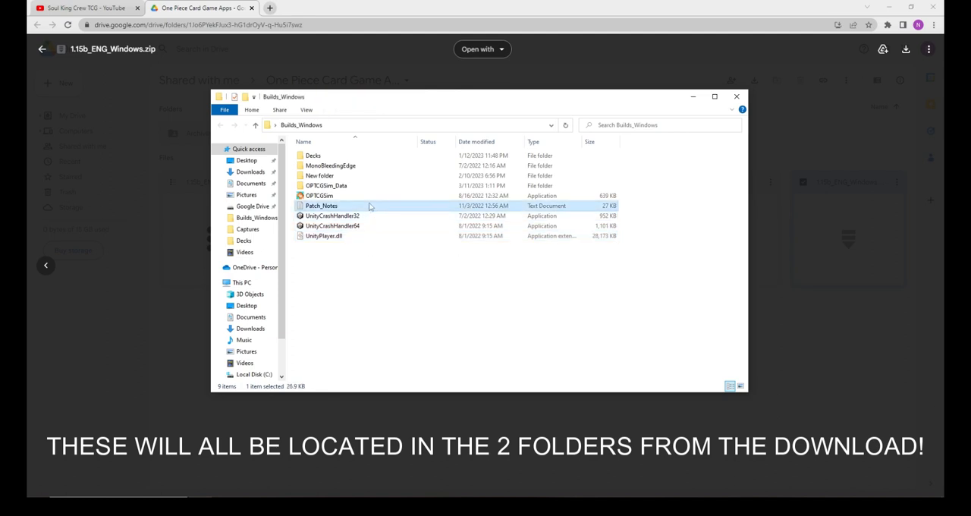
{"action": "left_click", "coordinate": [319, 196]}
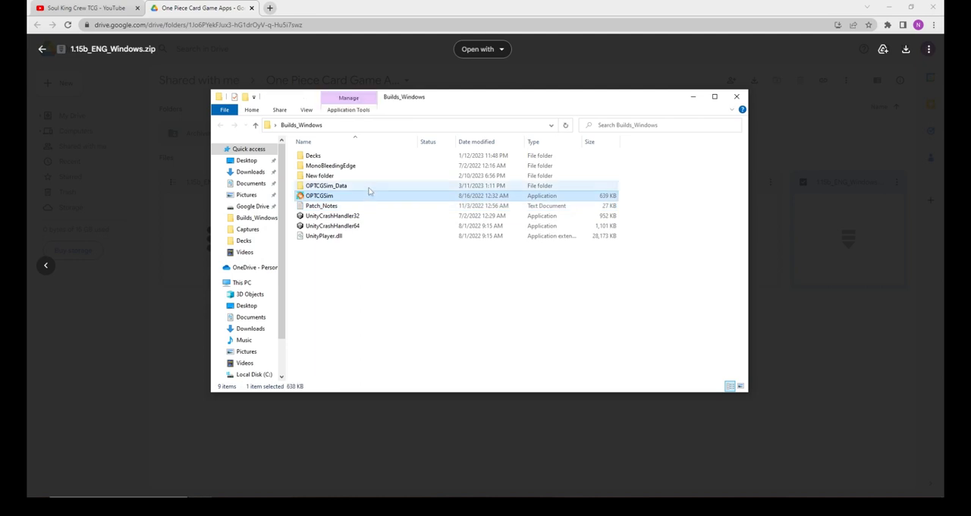
{"action": "left_click", "coordinate": [326, 185]}
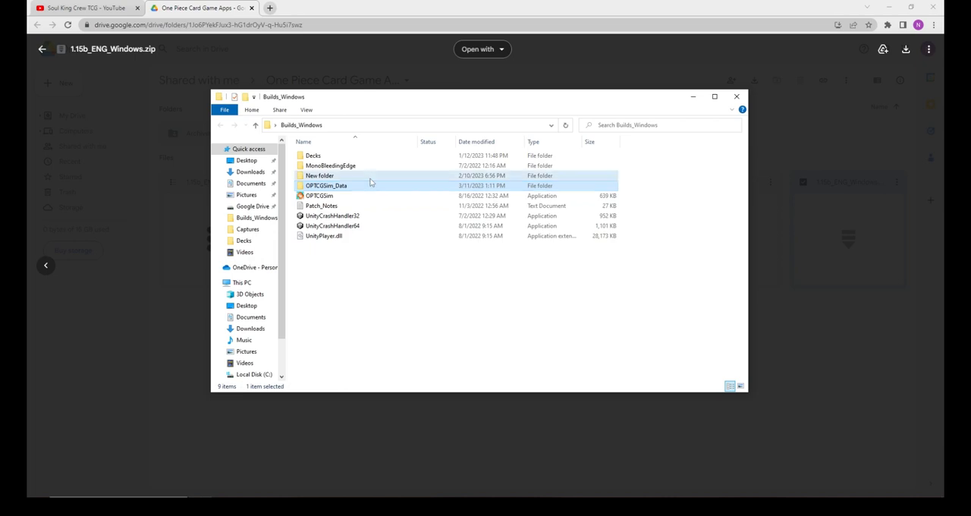
{"action": "left_click", "coordinate": [320, 175]}
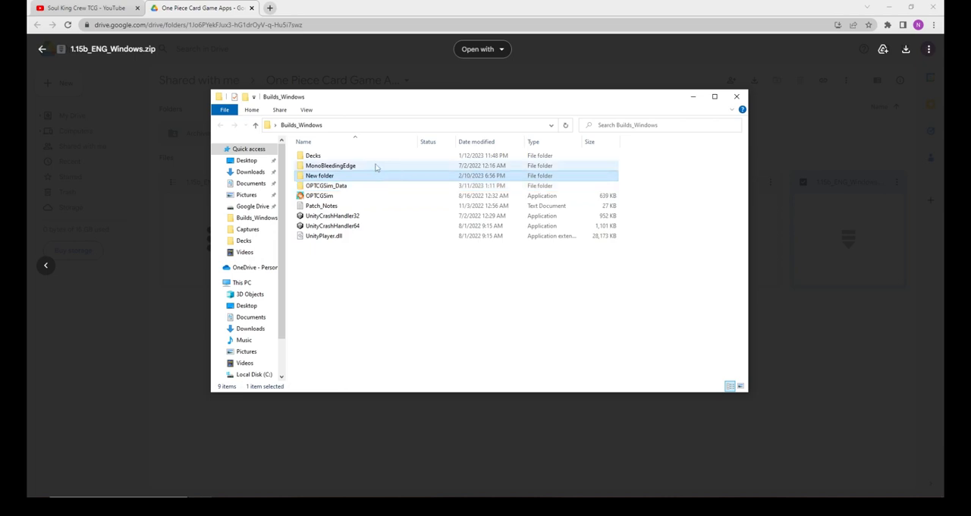
{"action": "left_click", "coordinate": [330, 165]}
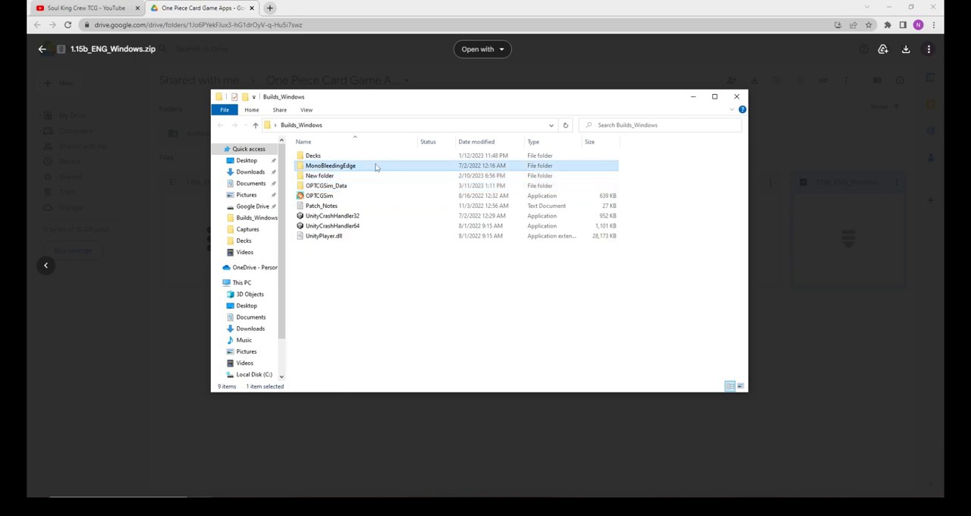
- Open the Decks folder to view its 19 deck files, then return to Builds_Windows
{"action": "double_click", "coordinate": [330, 166]}
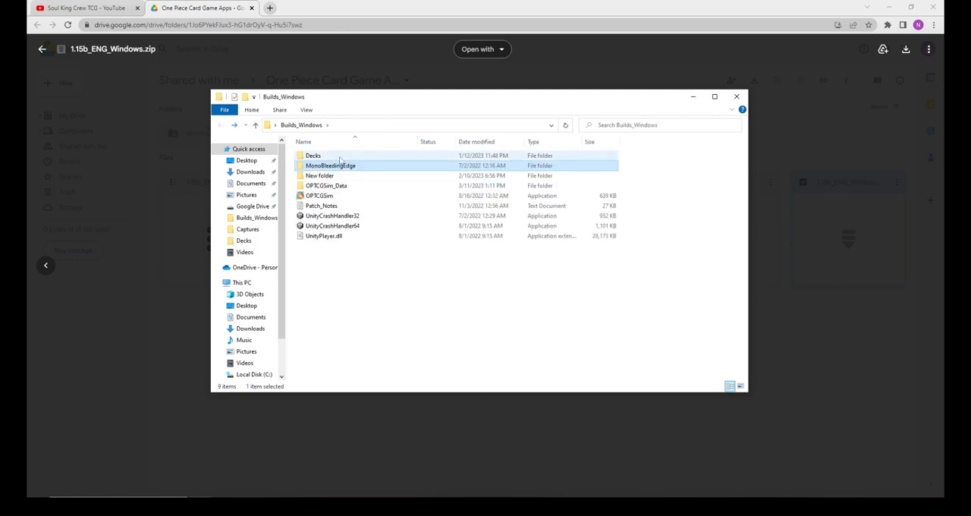
{"action": "double_click", "coordinate": [313, 156]}
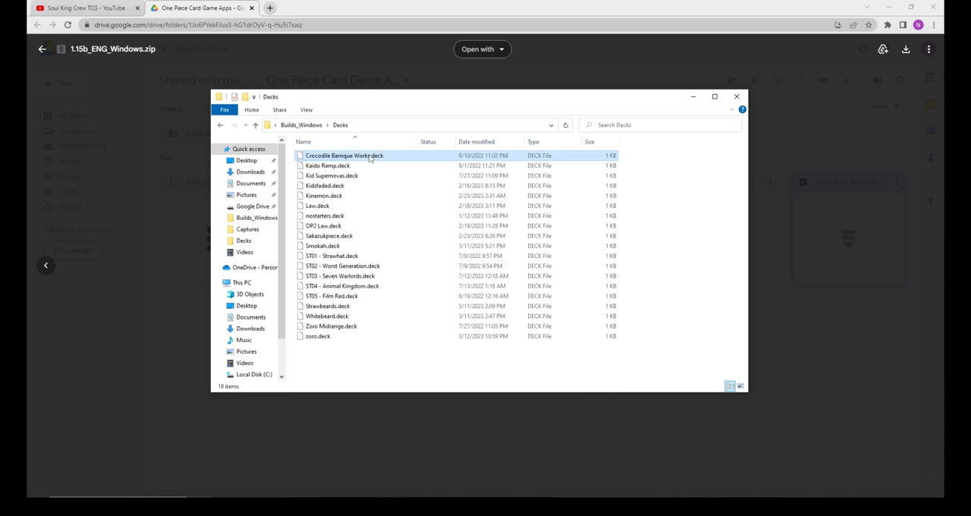
{"action": "left_click", "coordinate": [328, 166]}
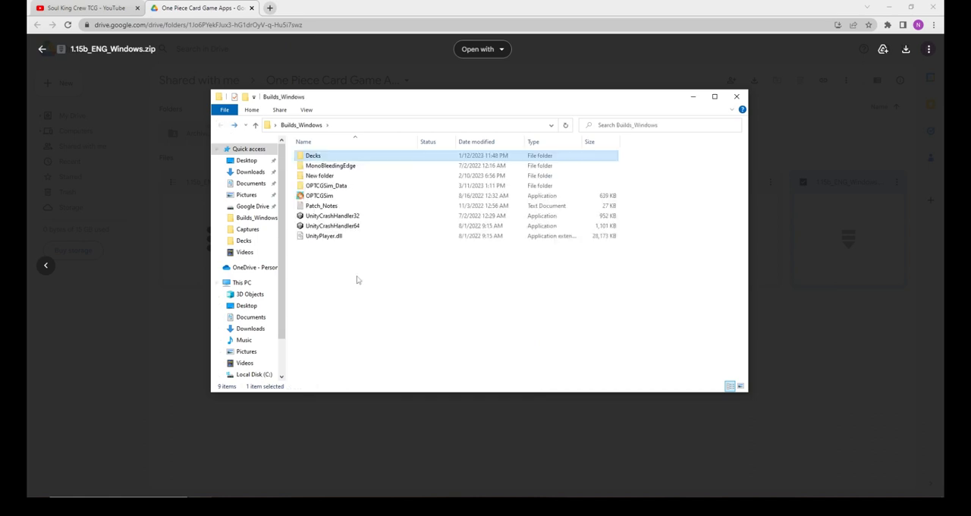
{"action": "mouse_move", "coordinate": [389, 306]}
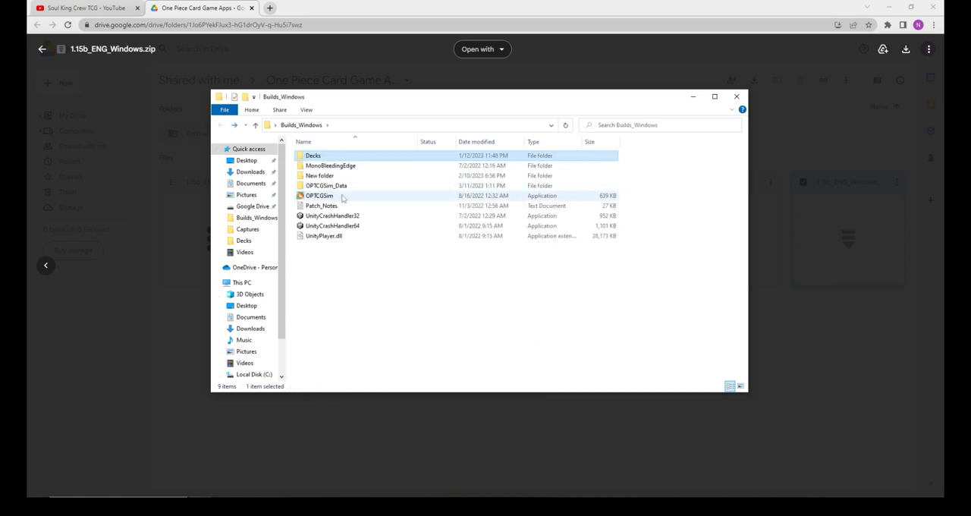
{"action": "mouse_move", "coordinate": [362, 201]}
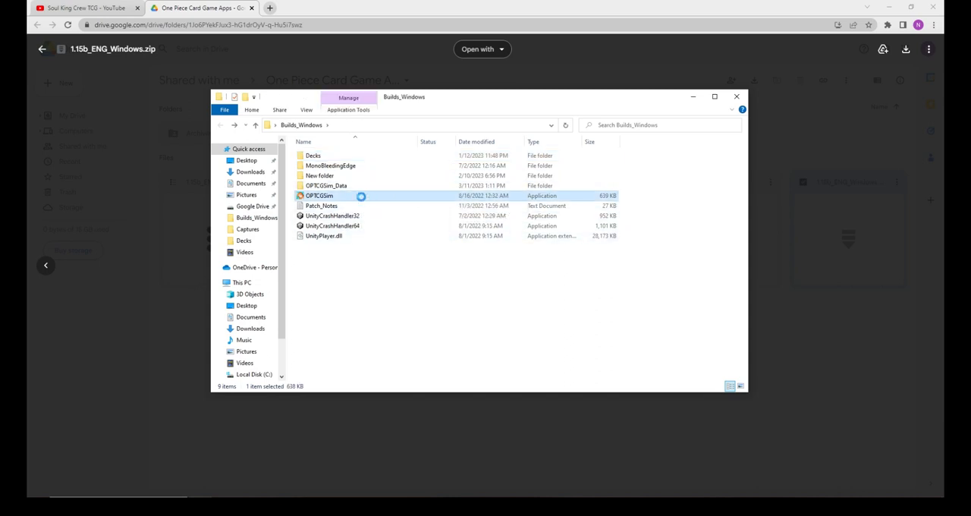
- Launch OPTCGSim, mute the sound, and enable Confirm Don Attach and Confirm End Turn
{"action": "double_click", "coordinate": [318, 195]}
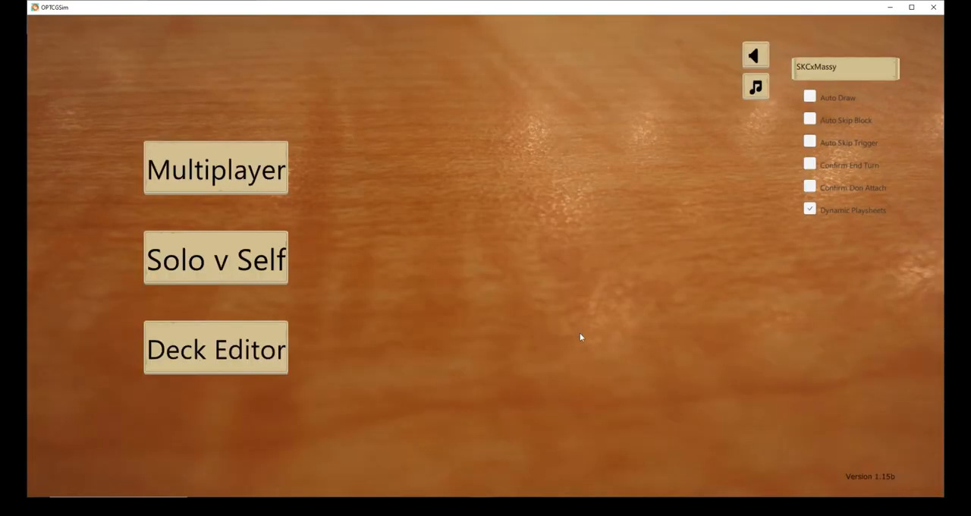
{"action": "mouse_move", "coordinate": [404, 202]}
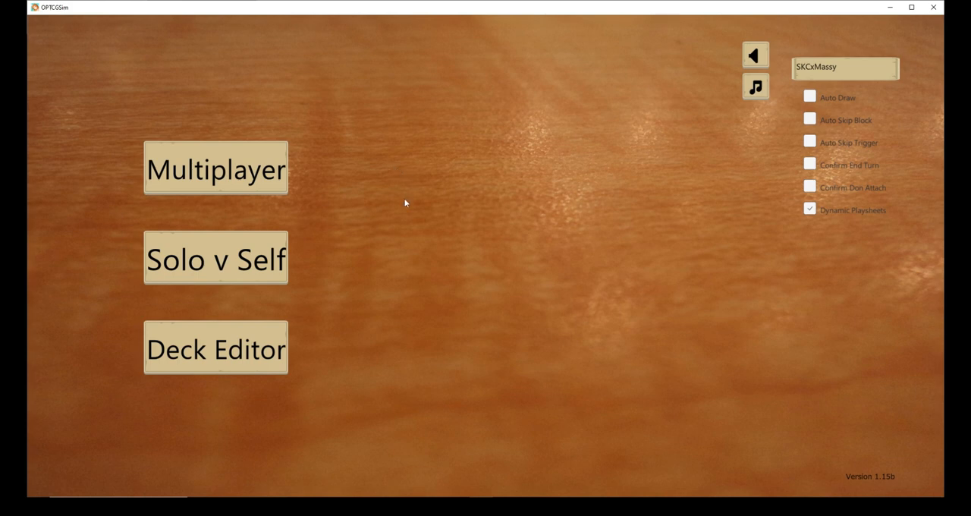
{"action": "mouse_move", "coordinate": [364, 256]}
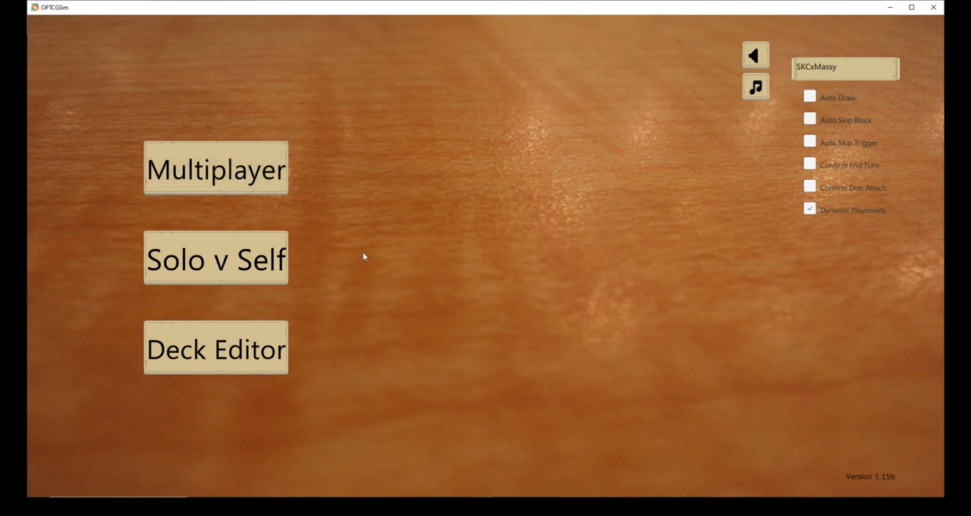
{"action": "mouse_move", "coordinate": [310, 312]}
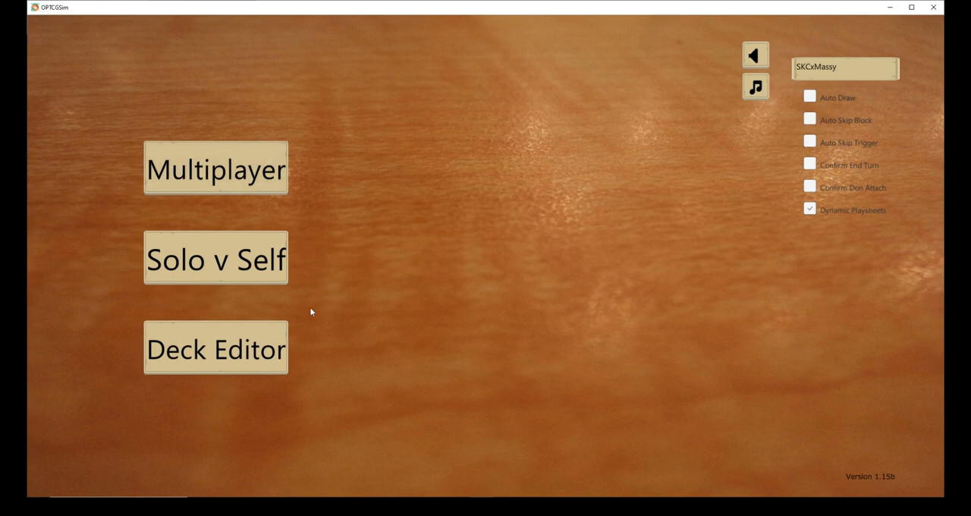
{"action": "mouse_move", "coordinate": [575, 195]}
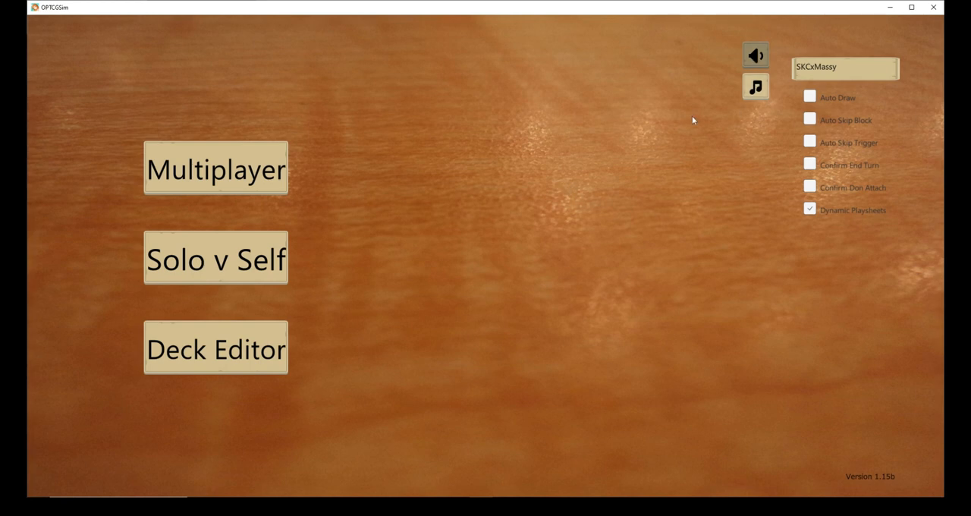
{"action": "mouse_move", "coordinate": [787, 127]}
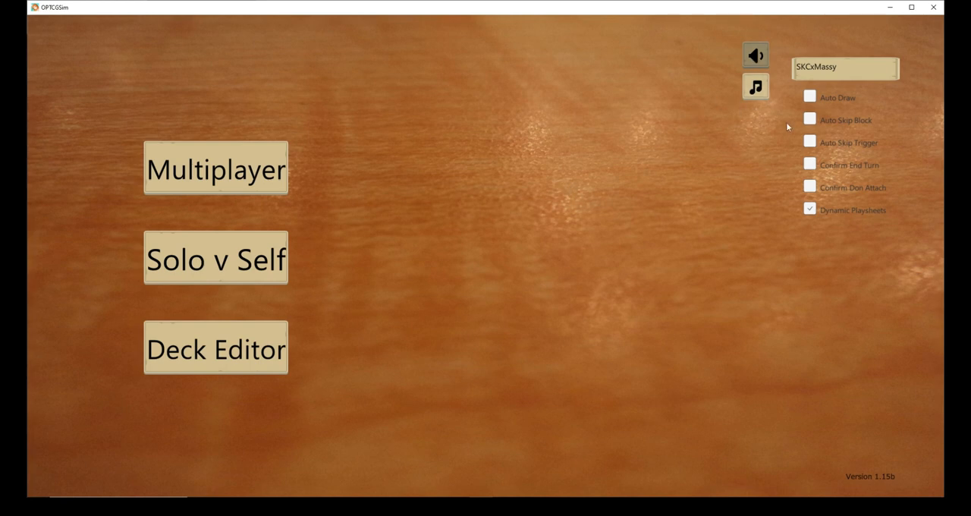
{"action": "left_click", "coordinate": [756, 55]}
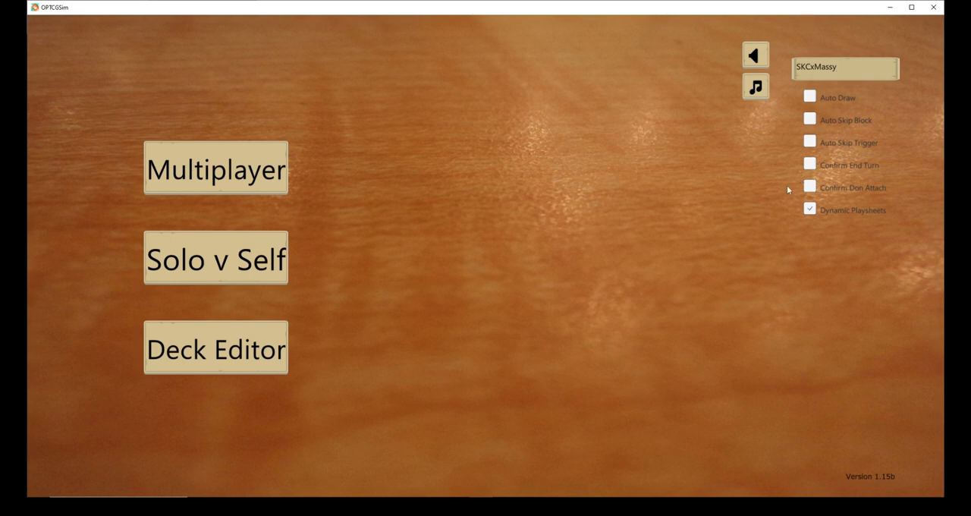
{"action": "left_click", "coordinate": [810, 187]}
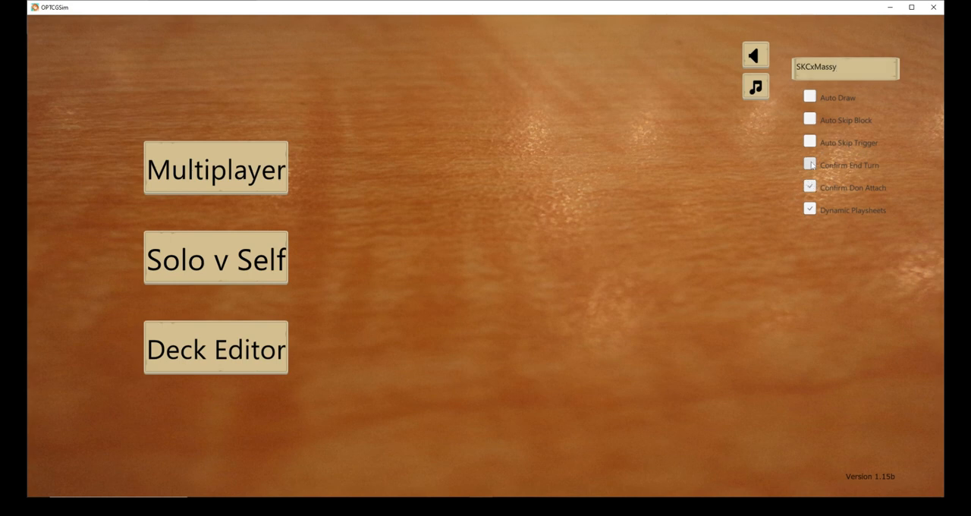
{"action": "left_click", "coordinate": [809, 165]}
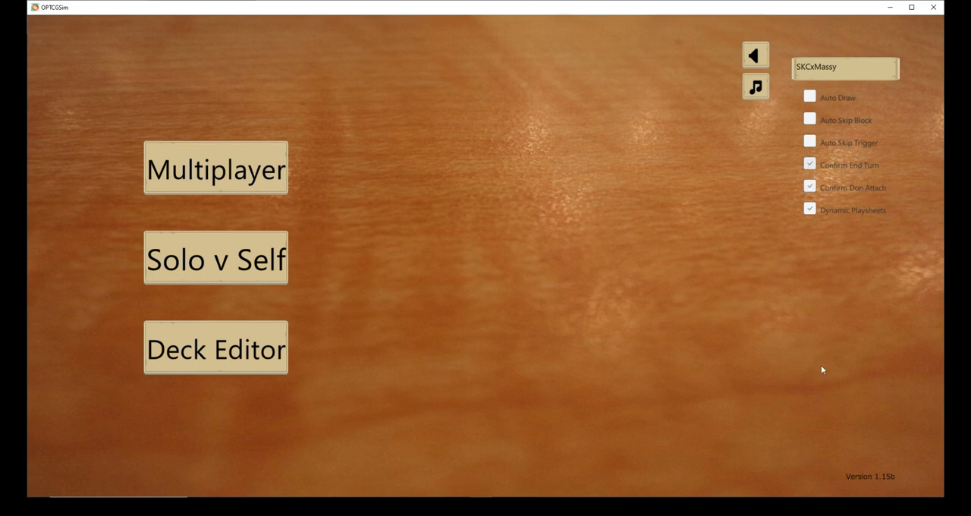
{"action": "mouse_move", "coordinate": [773, 394]}
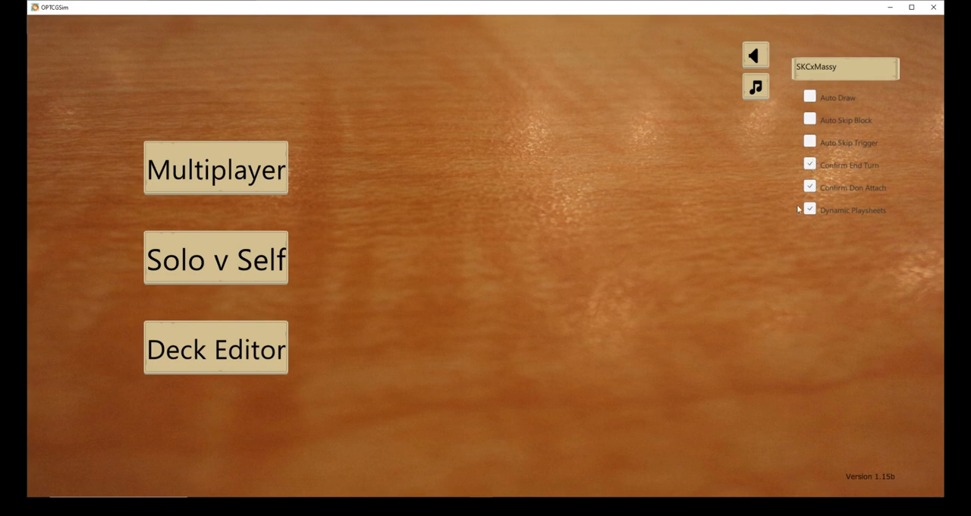
{"action": "left_click", "coordinate": [809, 210]}
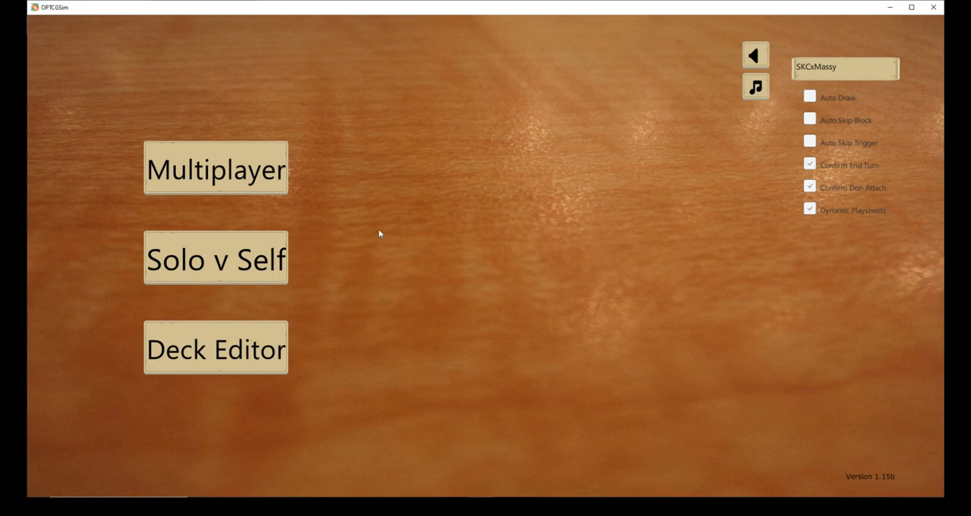
{"action": "mouse_move", "coordinate": [574, 224]}
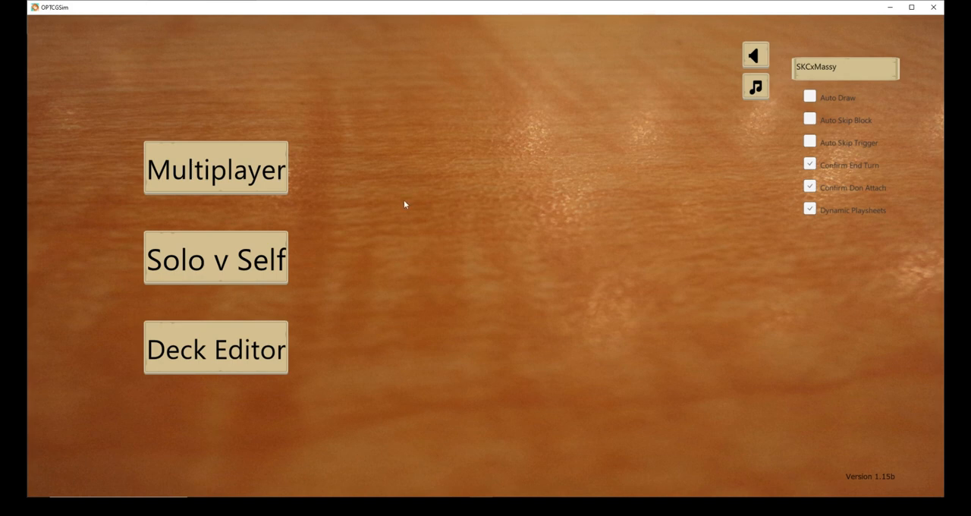
{"action": "mouse_move", "coordinate": [215, 348]}
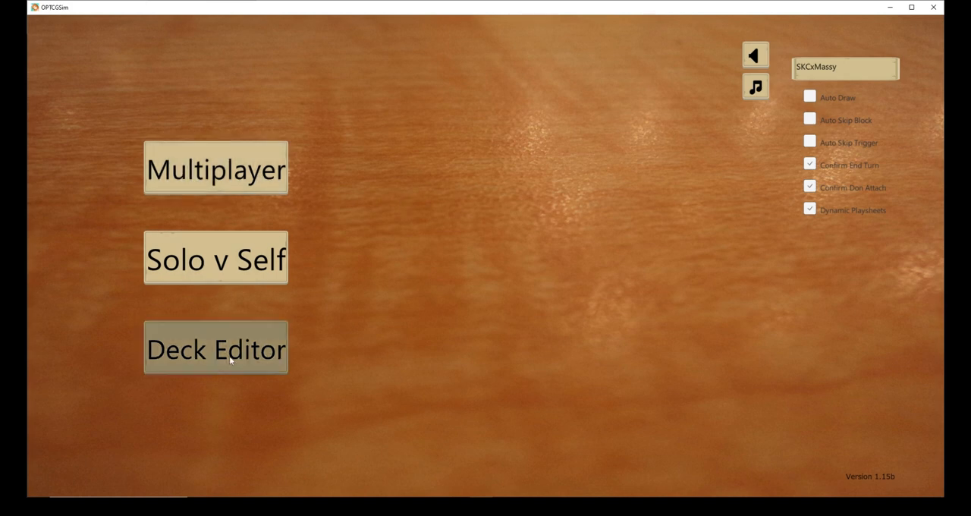
{"action": "left_click", "coordinate": [216, 347]}
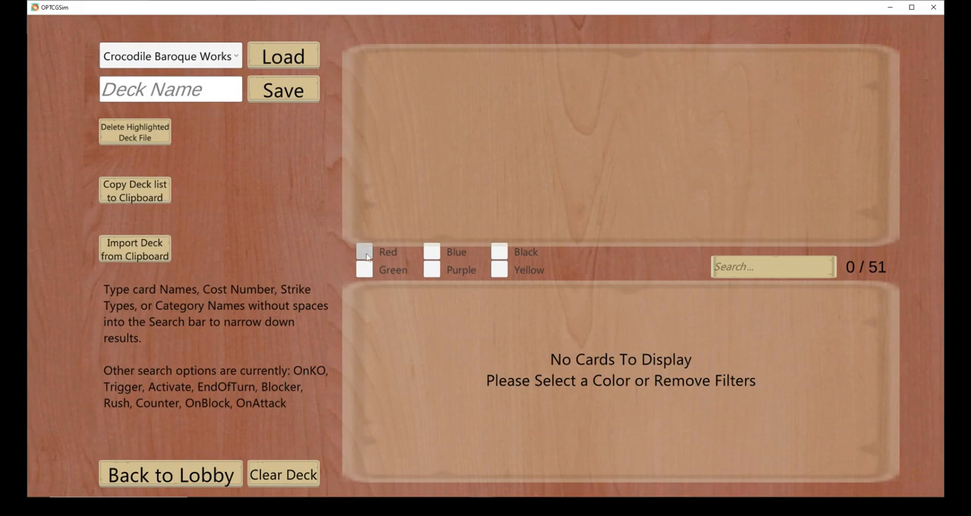
{"action": "left_click", "coordinate": [365, 251]}
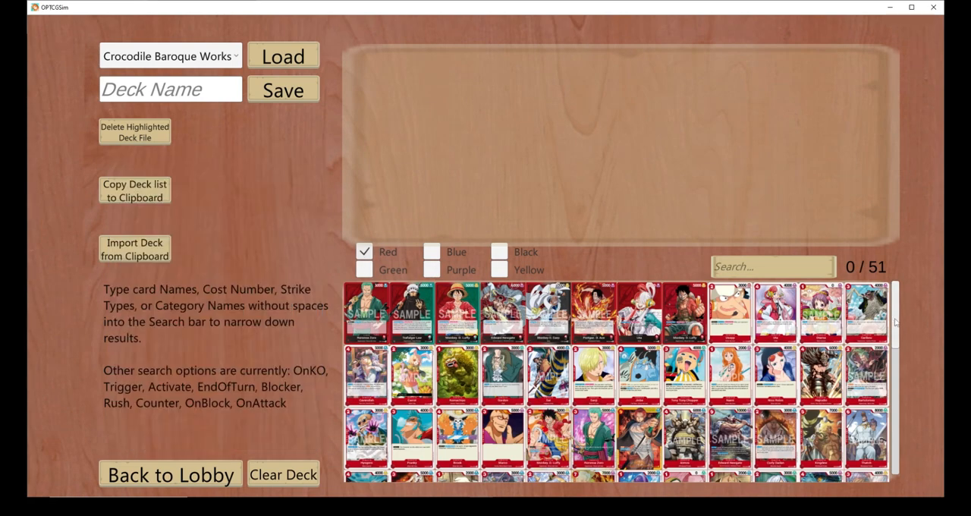
{"action": "scroll", "scroll_direction": "down", "scroll_amount": 3}
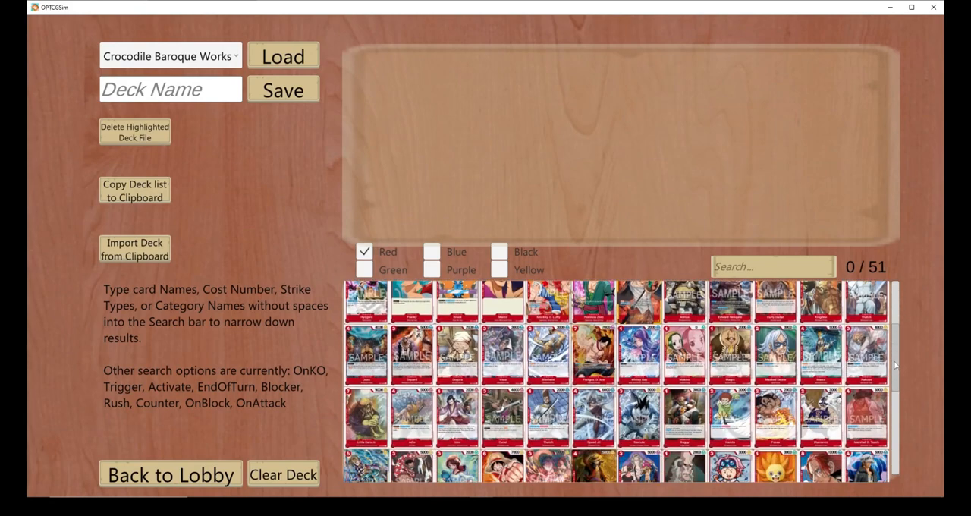
{"action": "scroll", "scroll_direction": "down", "scroll_amount": 3}
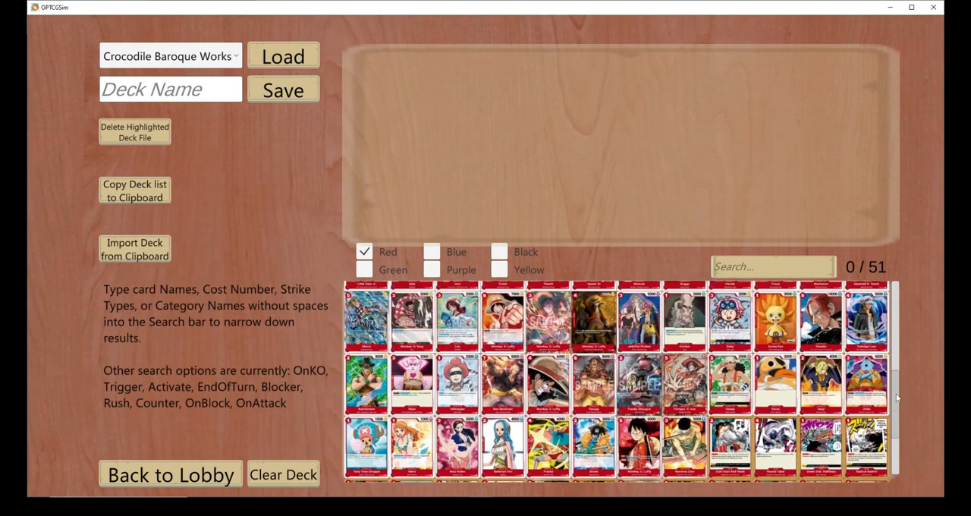
{"action": "scroll", "scroll_direction": "down", "scroll_amount": 3}
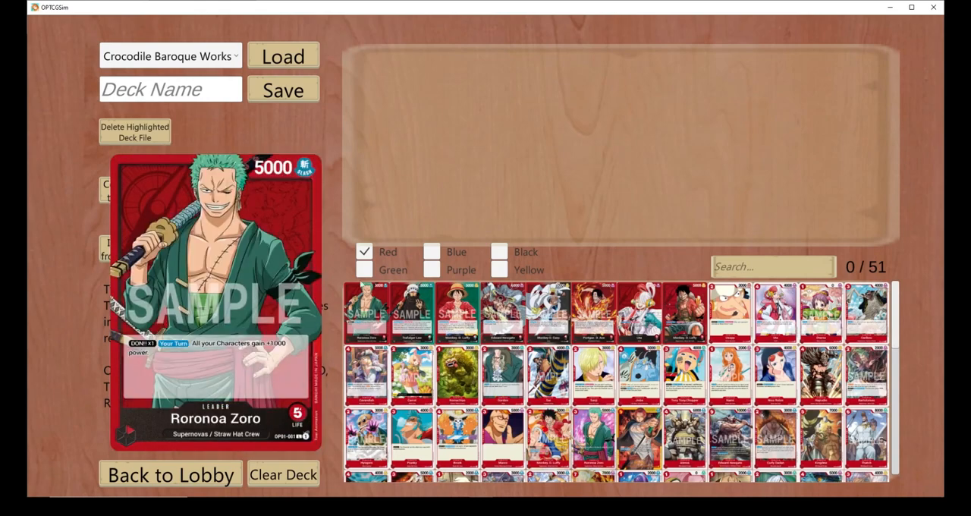
{"action": "left_click", "coordinate": [364, 251]}
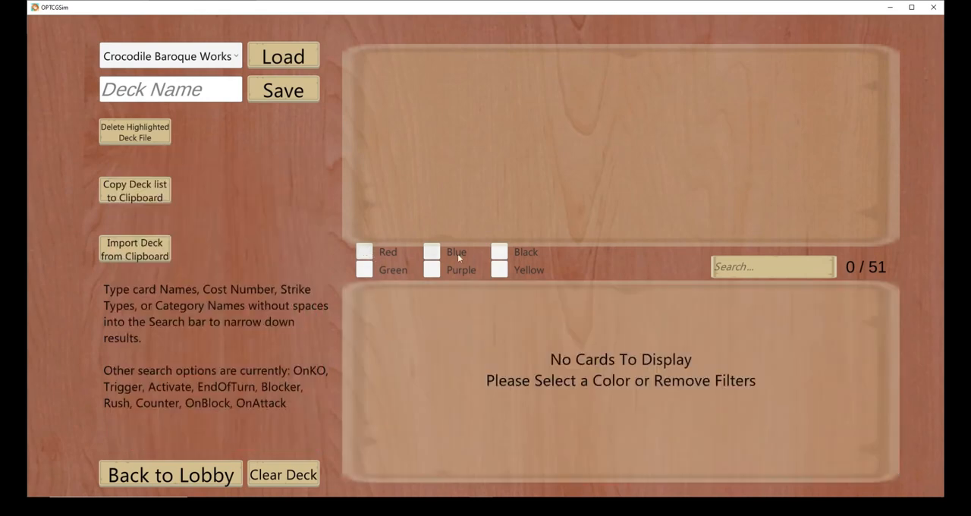
{"action": "left_click", "coordinate": [364, 252]}
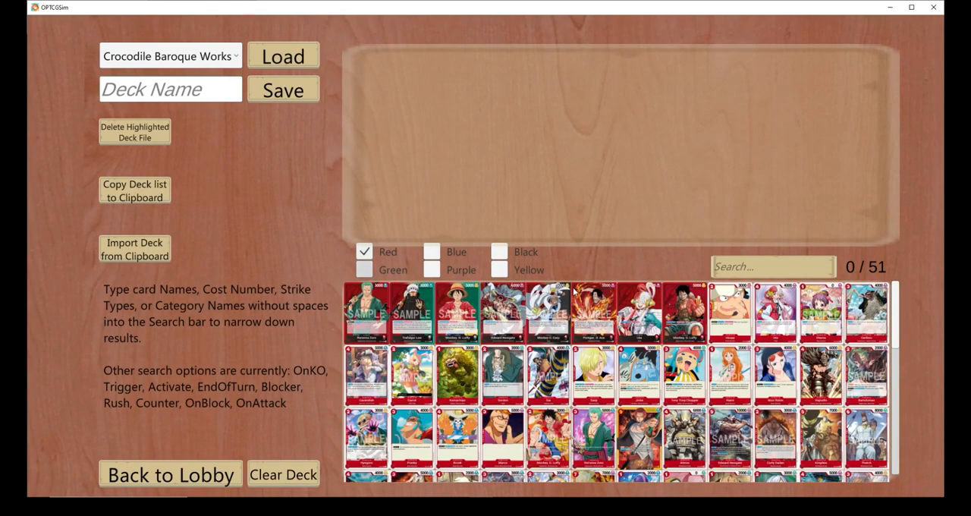
{"action": "left_click", "coordinate": [364, 269]}
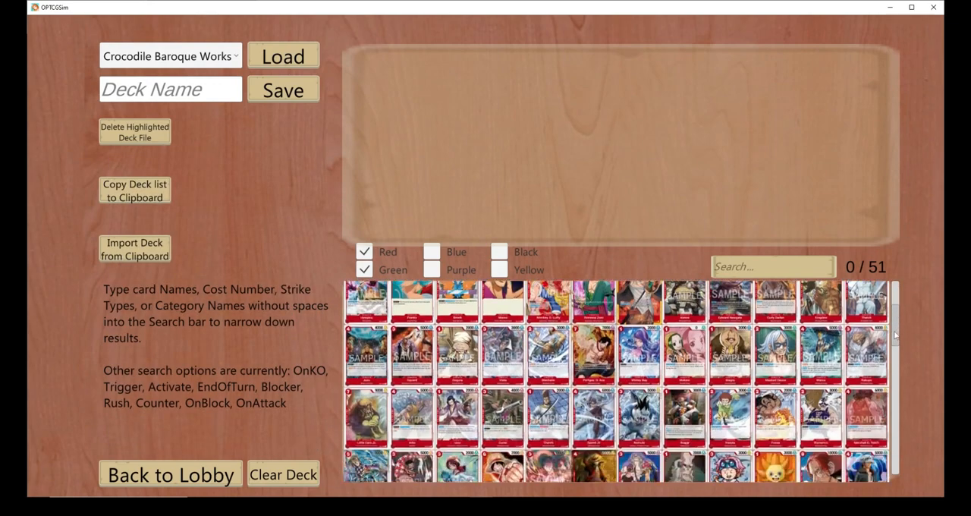
{"action": "scroll", "scroll_direction": "down", "scroll_amount": 3}
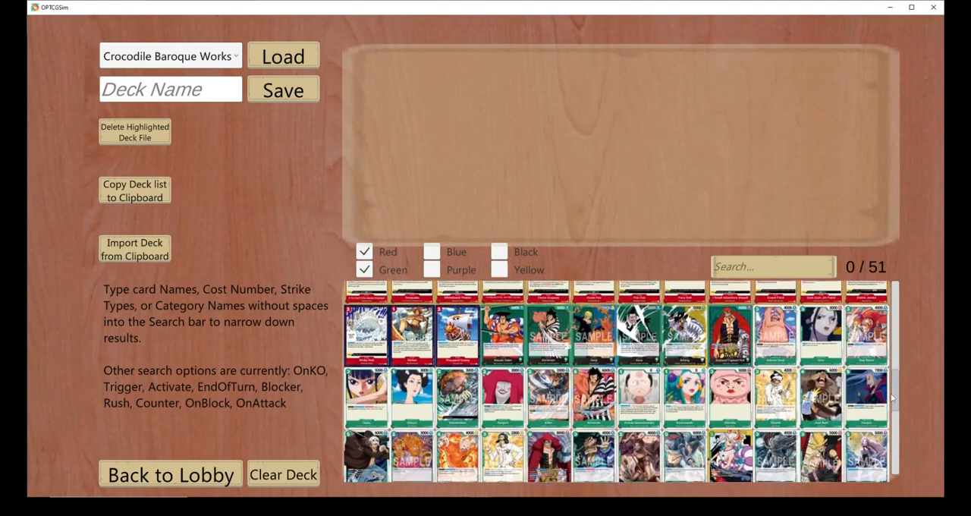
{"action": "scroll", "scroll_direction": "down", "scroll_amount": 3}
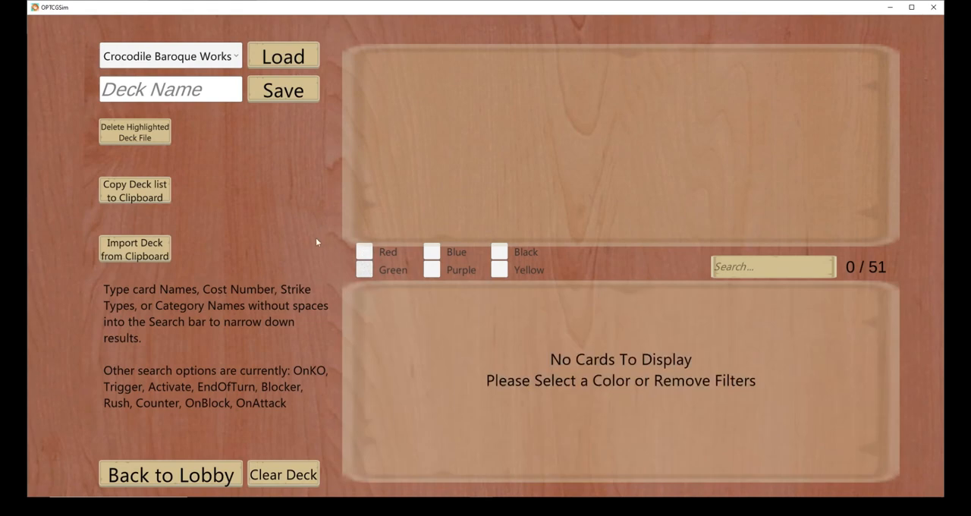
- Choose the Kaido Ramp deck from the saved-decks dropdown
{"action": "left_click", "coordinate": [170, 56]}
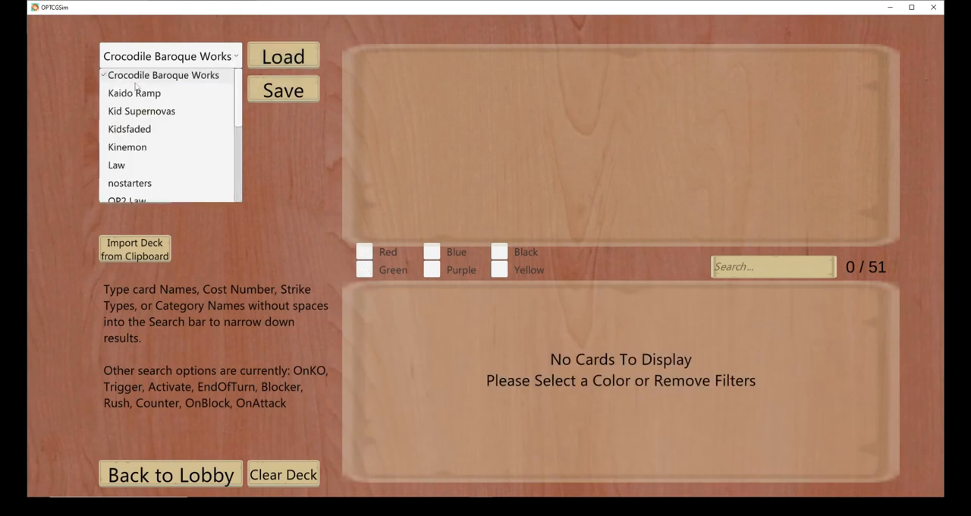
{"action": "left_click", "coordinate": [133, 93]}
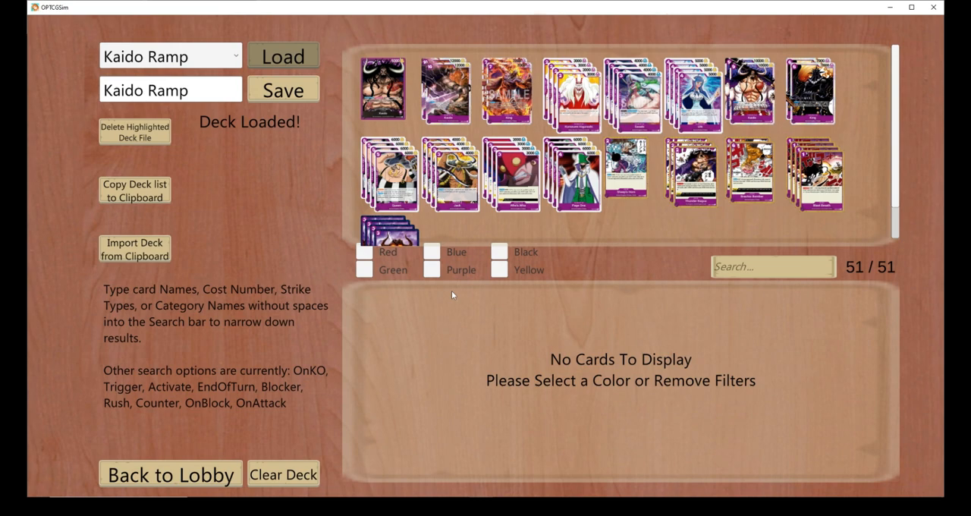
{"action": "mouse_move", "coordinate": [273, 104]}
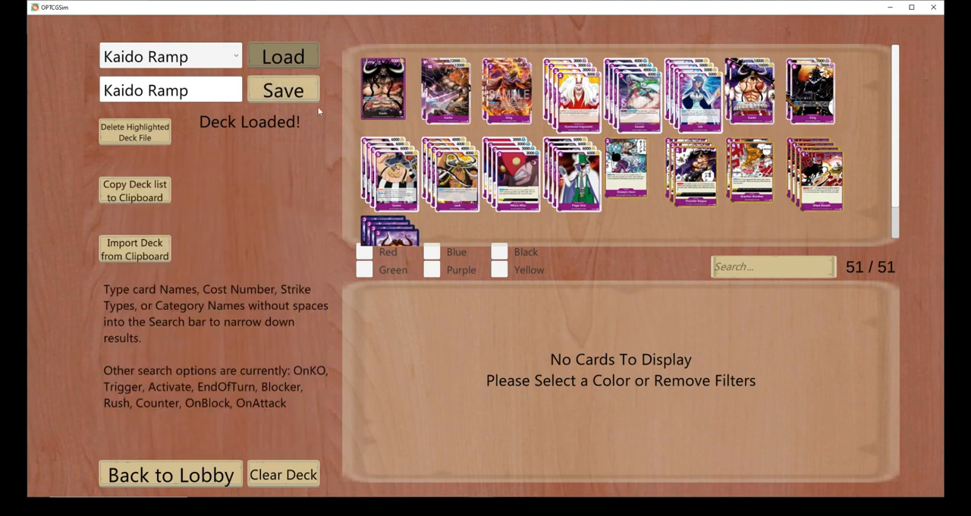
{"action": "mouse_move", "coordinate": [277, 410]}
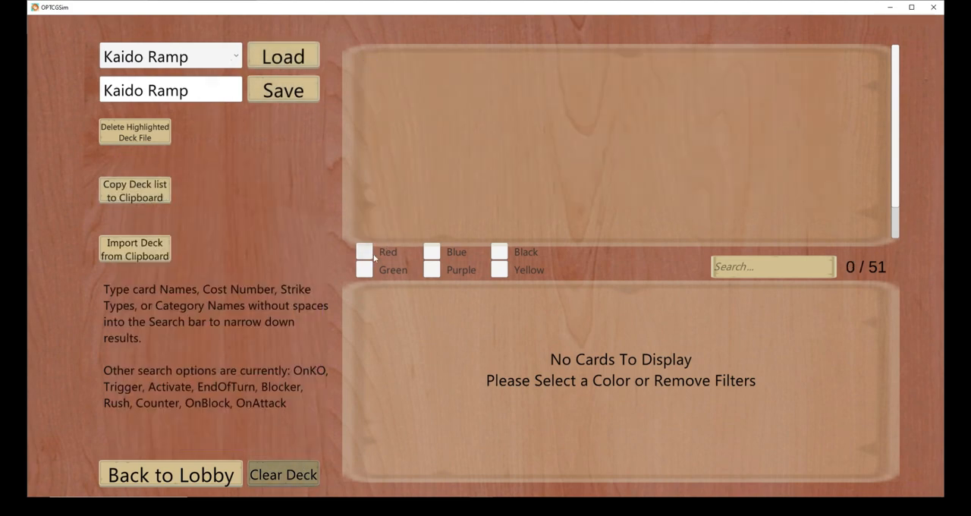
- Filter the card pool to red and add Edward Newgate as leader
{"action": "left_click", "coordinate": [364, 251]}
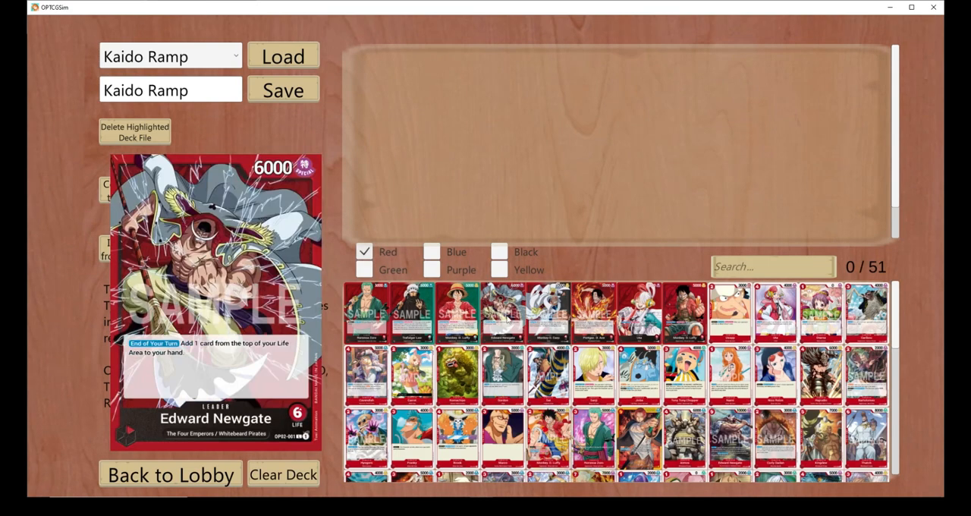
{"action": "left_click", "coordinate": [214, 303]}
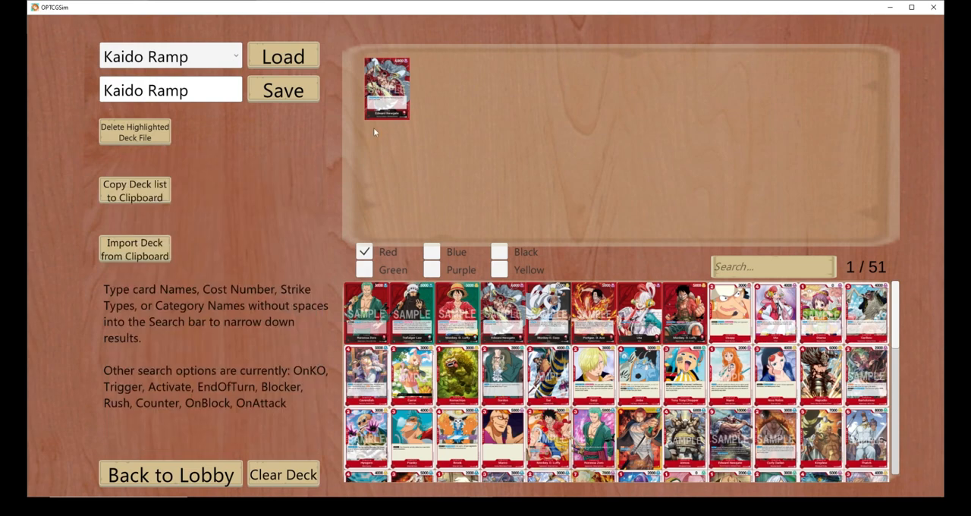
{"action": "mouse_move", "coordinate": [863, 270]}
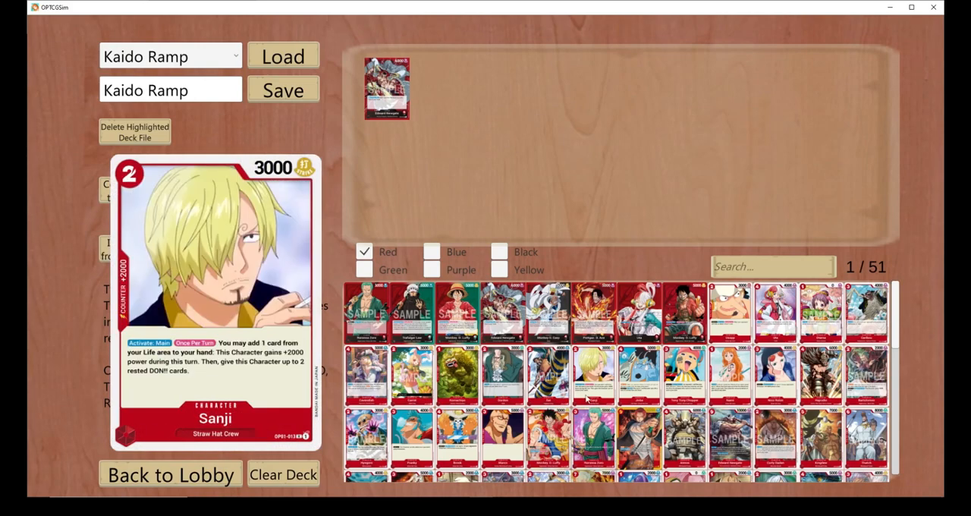
{"action": "mouse_move", "coordinate": [592, 375]}
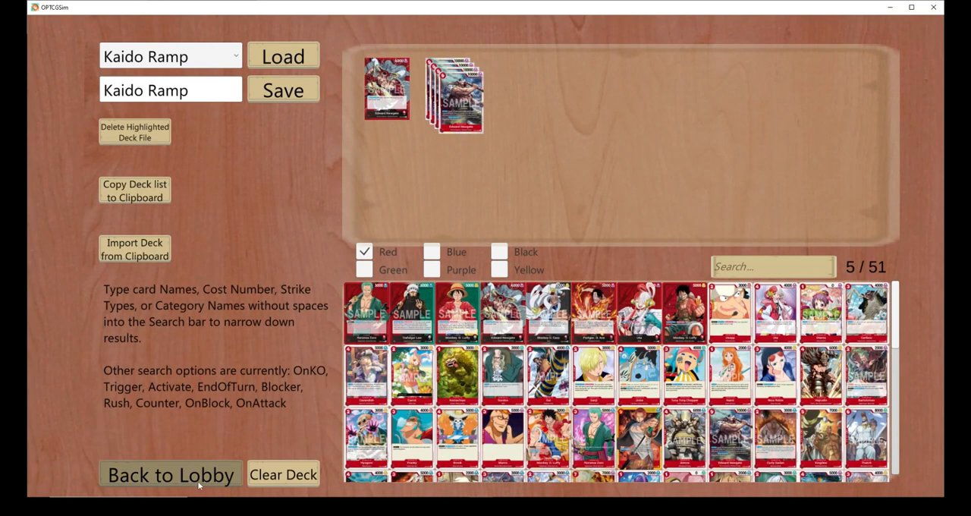
- Leave the deck builder for the main menu and enter Multiplayer
{"action": "left_click", "coordinate": [170, 475]}
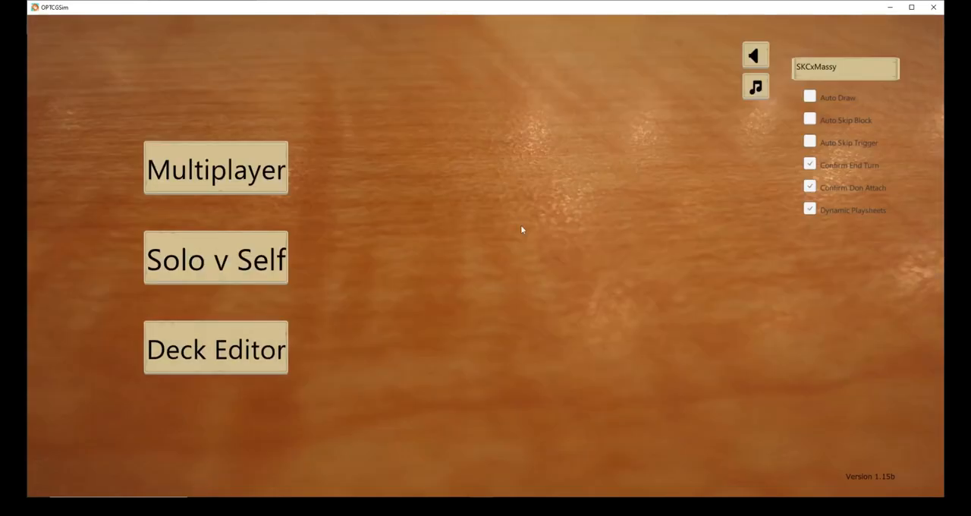
{"action": "mouse_move", "coordinate": [249, 157]}
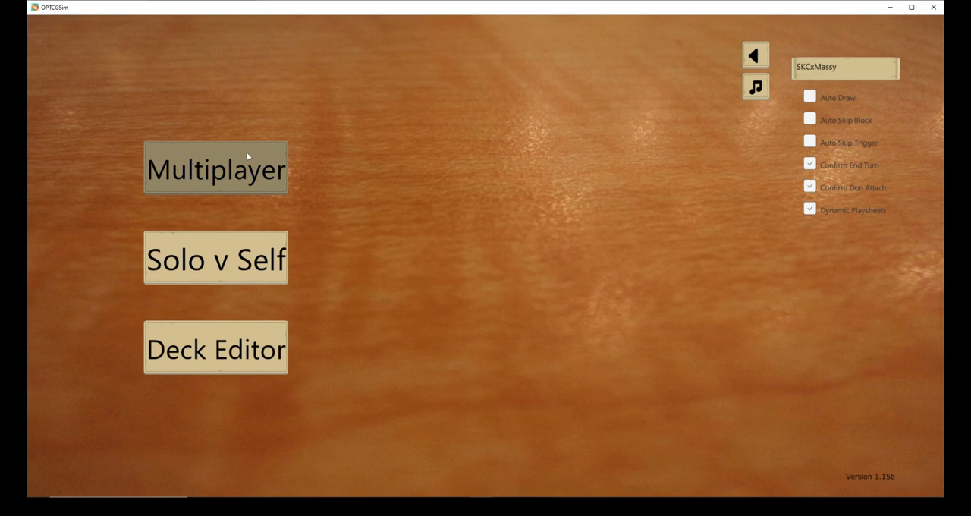
{"action": "left_click", "coordinate": [215, 168]}
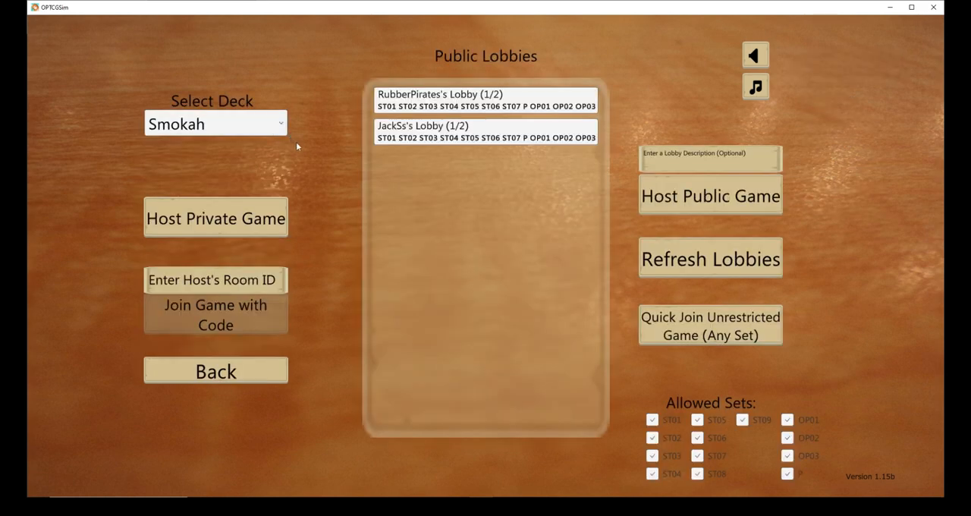
{"action": "mouse_move", "coordinate": [346, 170]}
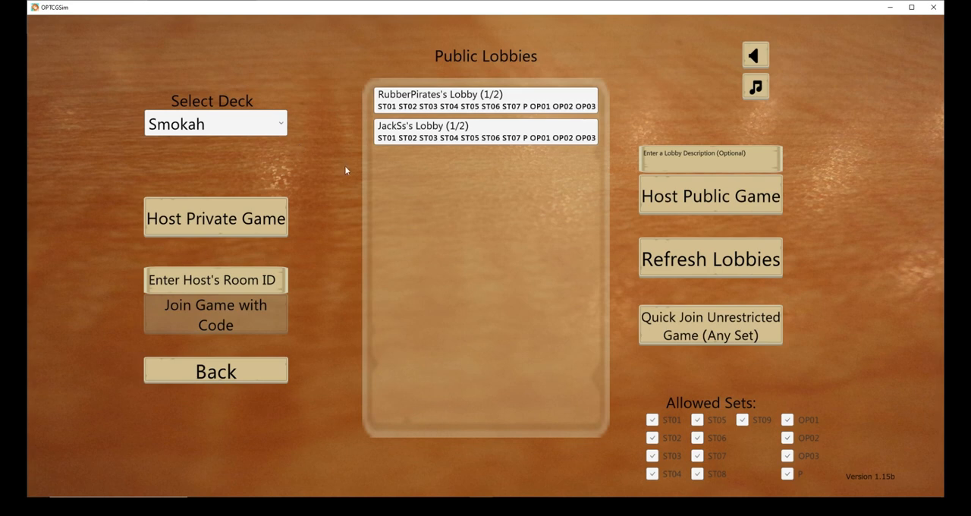
{"action": "mouse_move", "coordinate": [350, 173]}
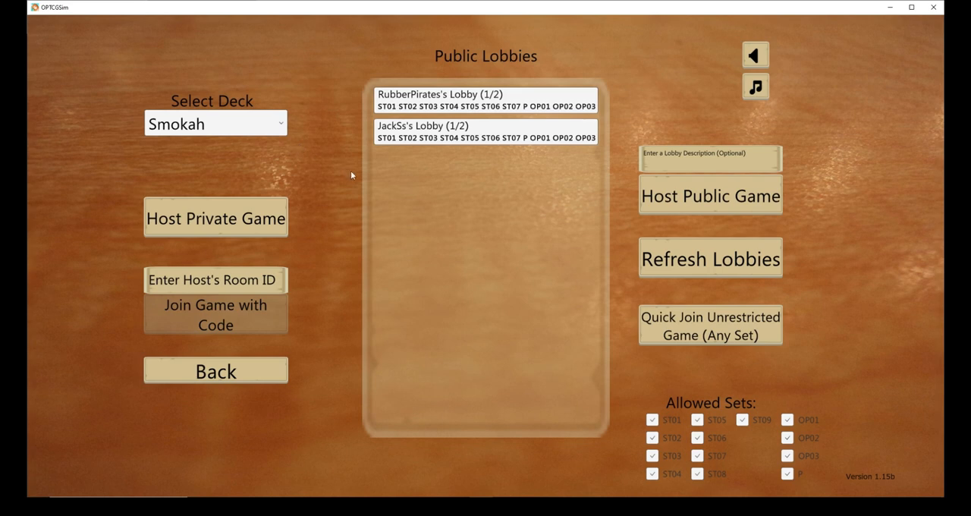
{"action": "mouse_move", "coordinate": [363, 180]}
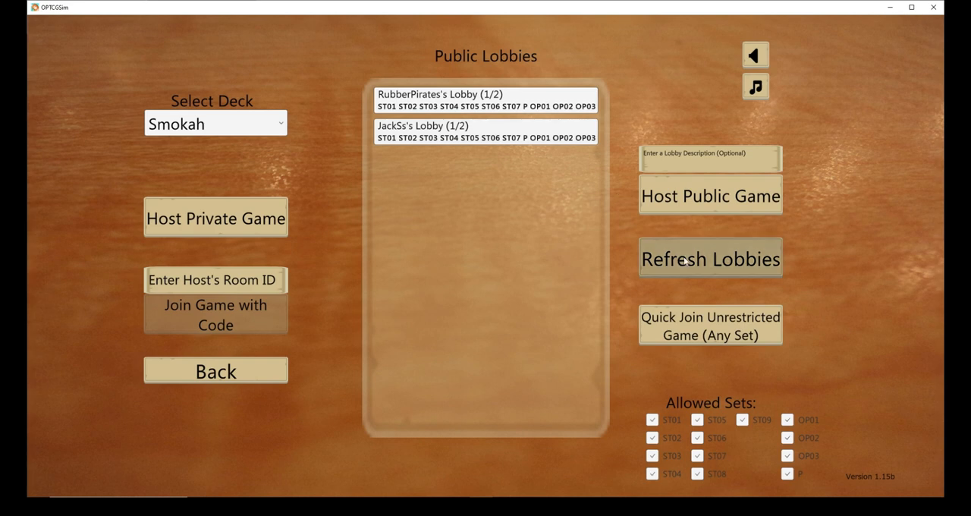
- Refresh lobbies, host public game 'OP02 Test', then leave and reopen Multiplayer
{"action": "left_click", "coordinate": [710, 258]}
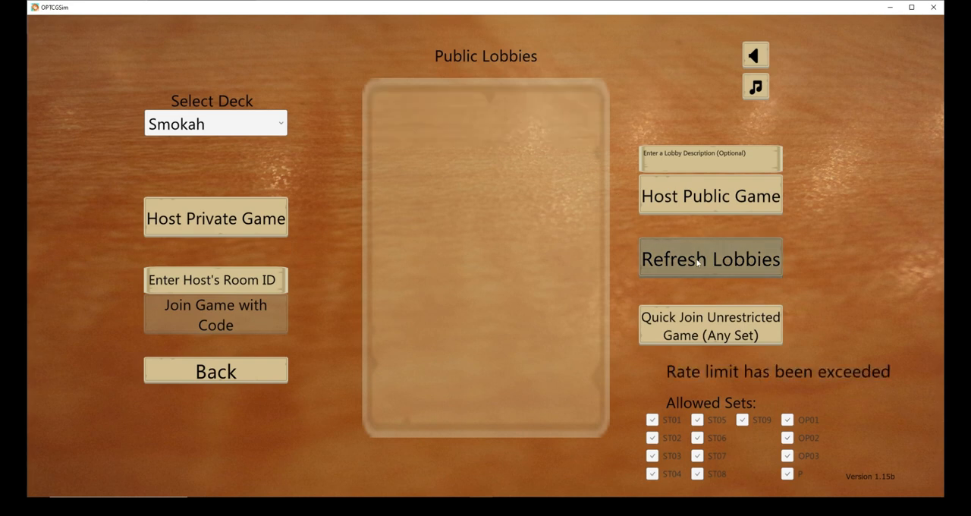
{"action": "left_click", "coordinate": [710, 258]}
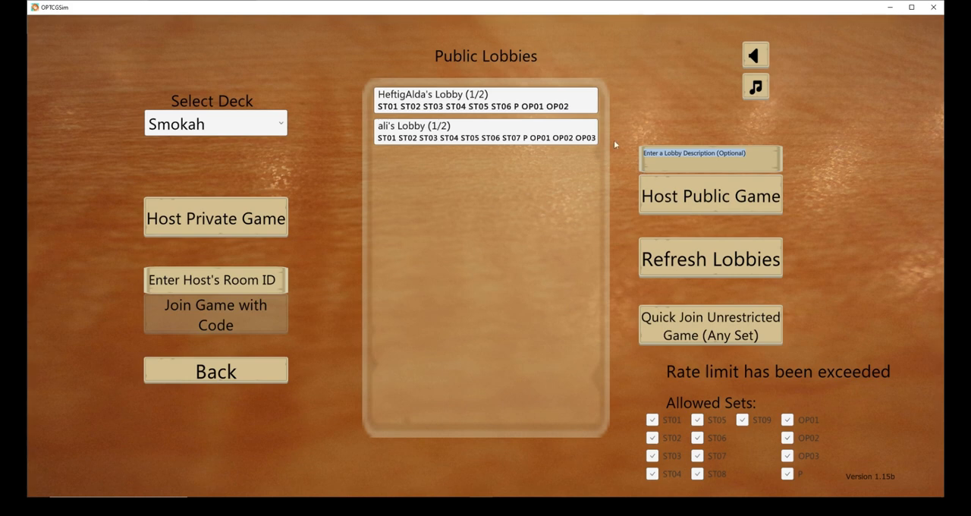
{"action": "type", "text": "o"}
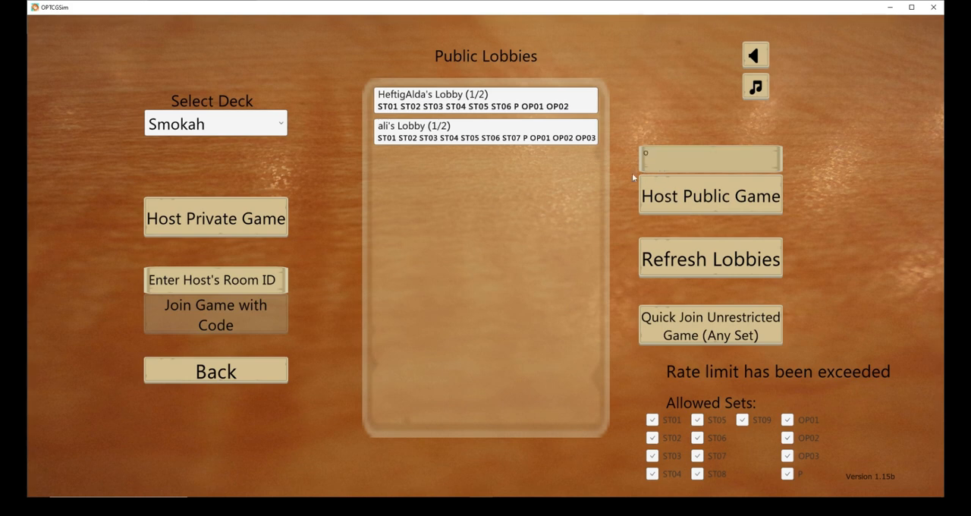
{"action": "type", "text": "P02 Test"}
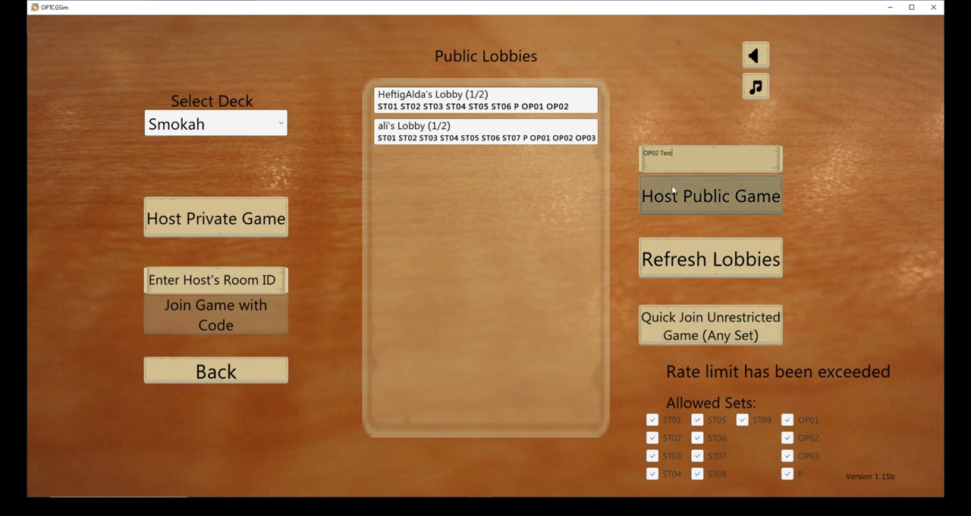
{"action": "left_click", "coordinate": [710, 195]}
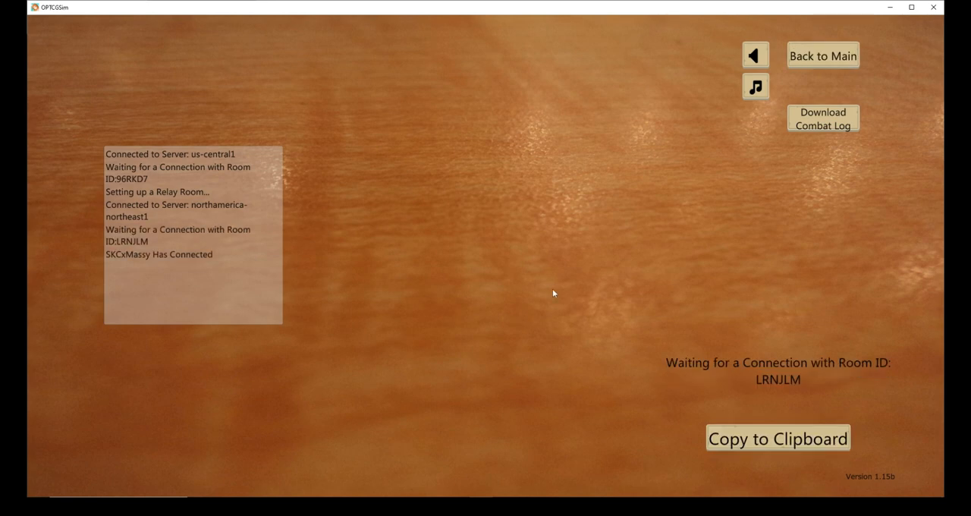
{"action": "left_click", "coordinate": [823, 56]}
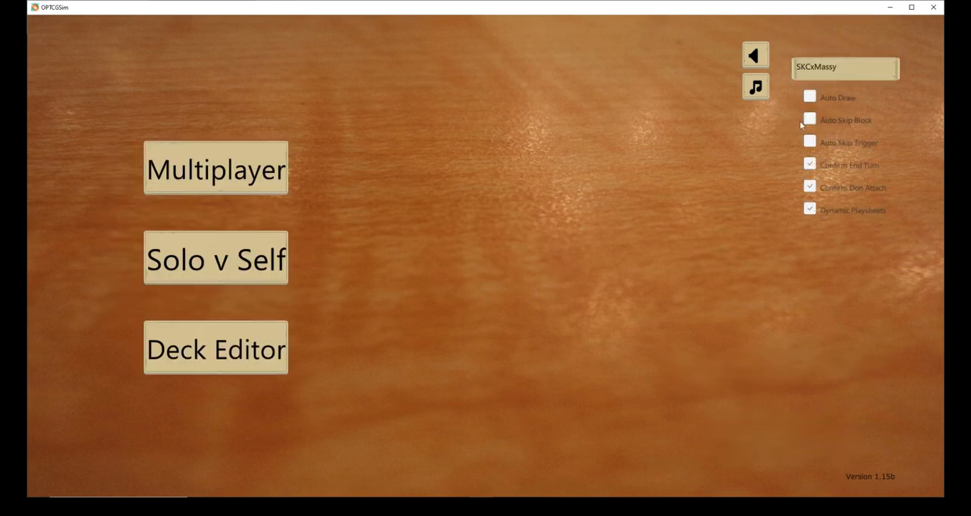
{"action": "left_click", "coordinate": [215, 168]}
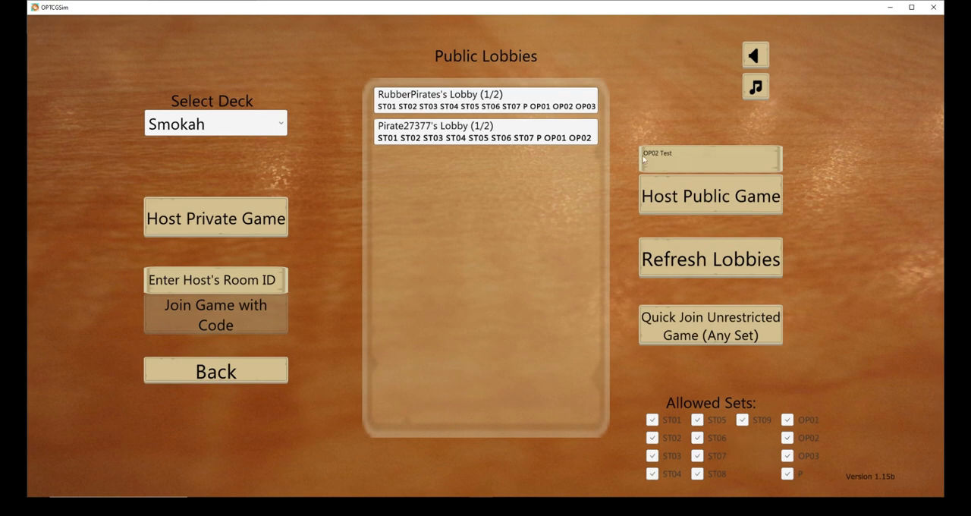
- Uncheck ST07, ST08, ST09 and OP03 under Allowed Sets, keeping P allowed
{"action": "left_click", "coordinate": [787, 473]}
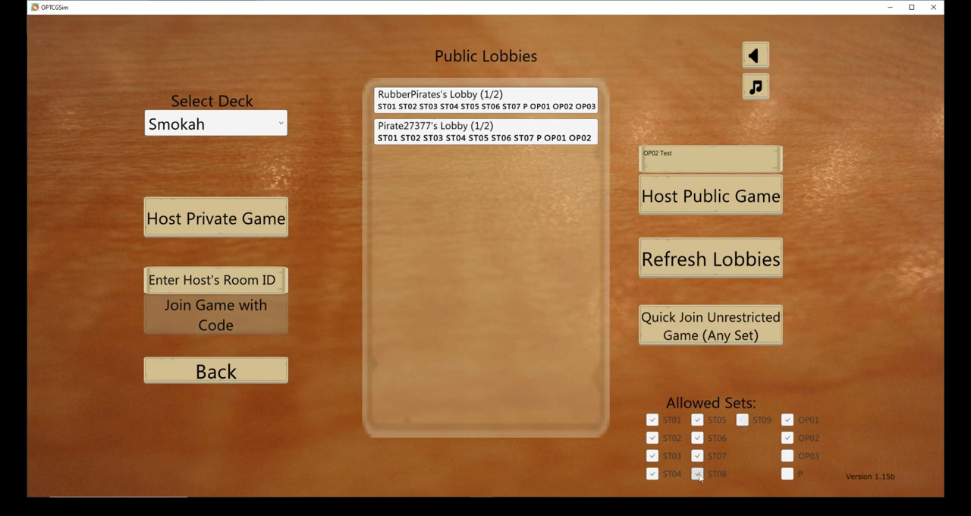
{"action": "left_click", "coordinate": [697, 473]}
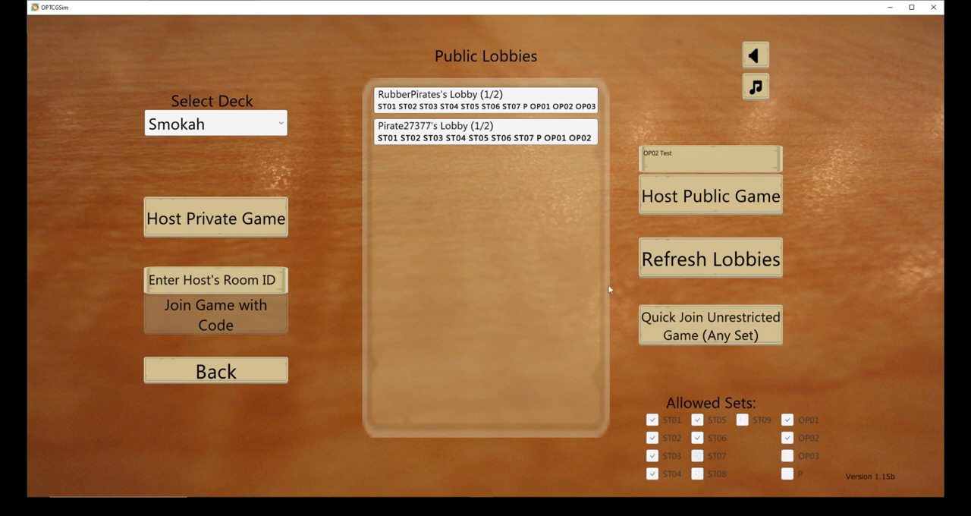
{"action": "mouse_move", "coordinate": [625, 323]}
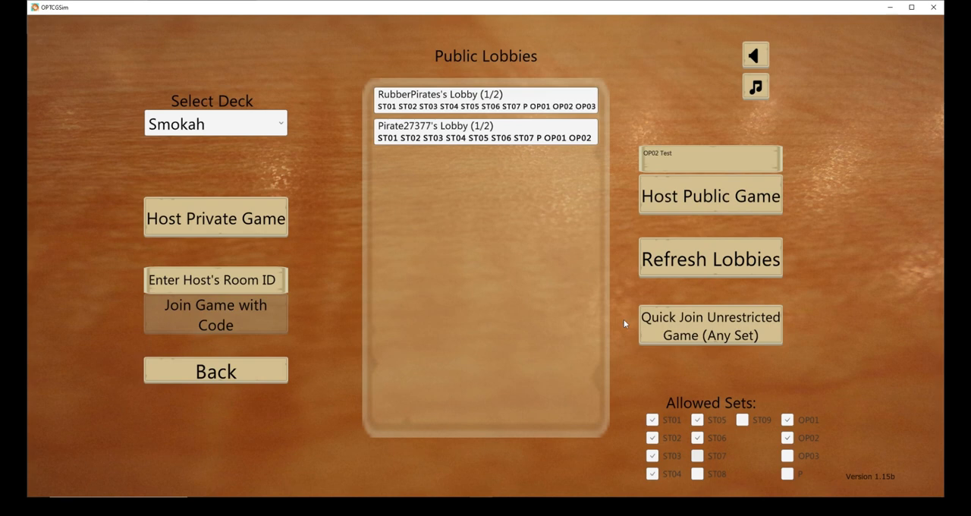
{"action": "mouse_move", "coordinate": [811, 465]}
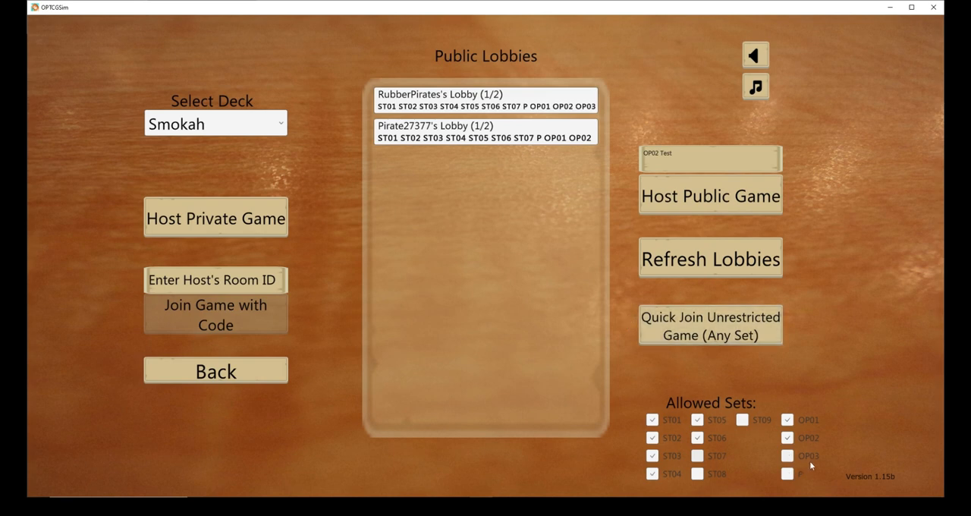
{"action": "left_click", "coordinate": [787, 474]}
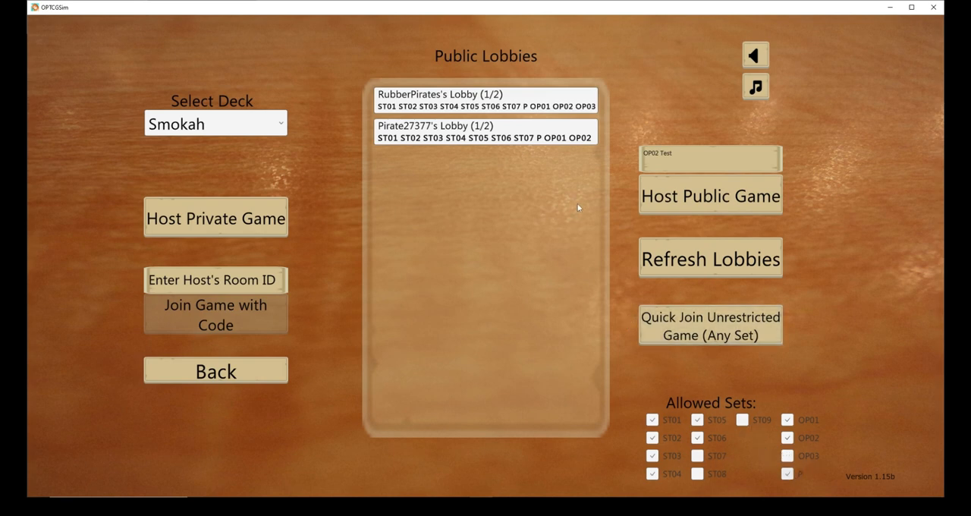
{"action": "mouse_move", "coordinate": [342, 222]}
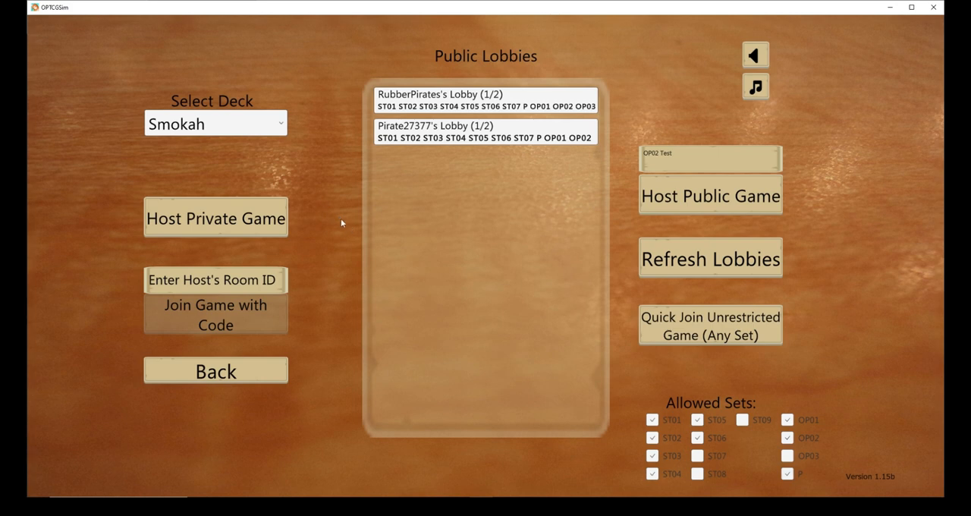
{"action": "mouse_move", "coordinate": [257, 107]}
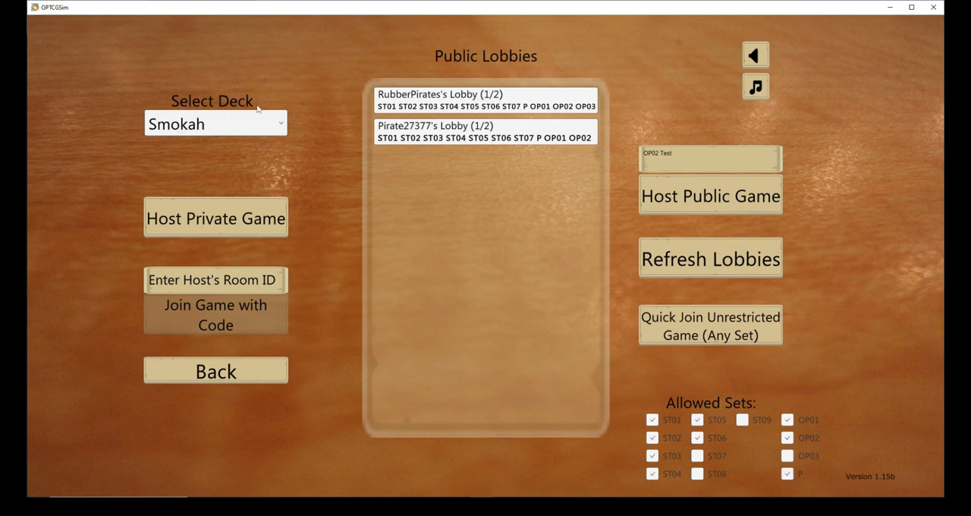
{"action": "mouse_move", "coordinate": [105, 225]}
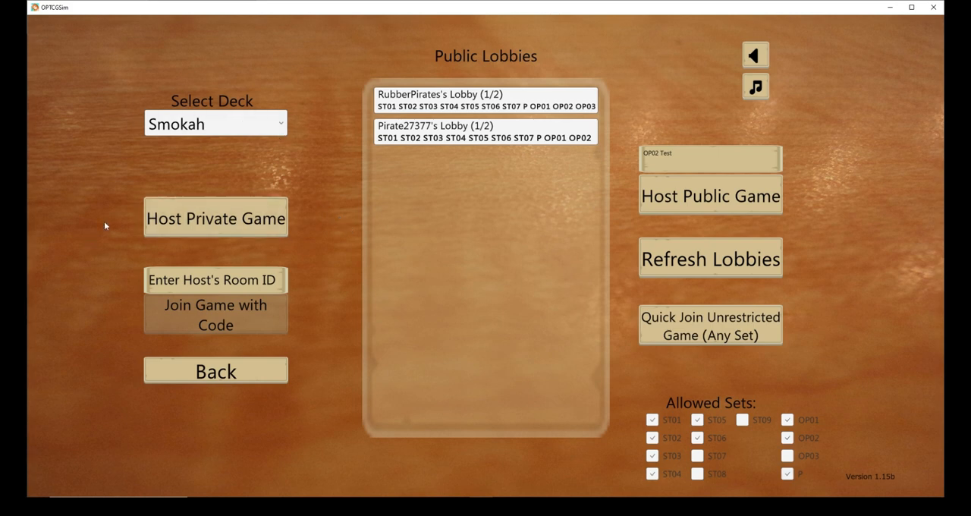
{"action": "mouse_move", "coordinate": [226, 233]}
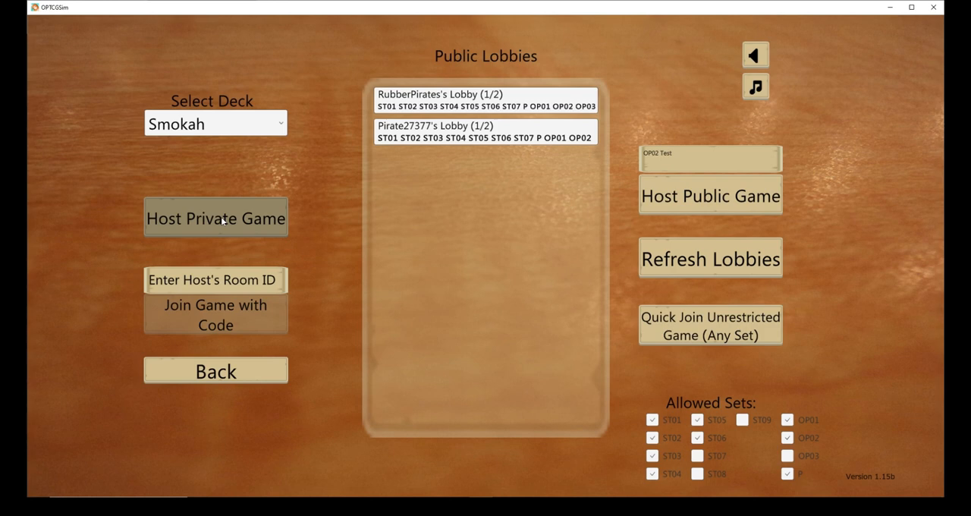
- Host a private game for room code NHWG6L, then enter NHWG6L back in the lobby
{"action": "left_click", "coordinate": [216, 217]}
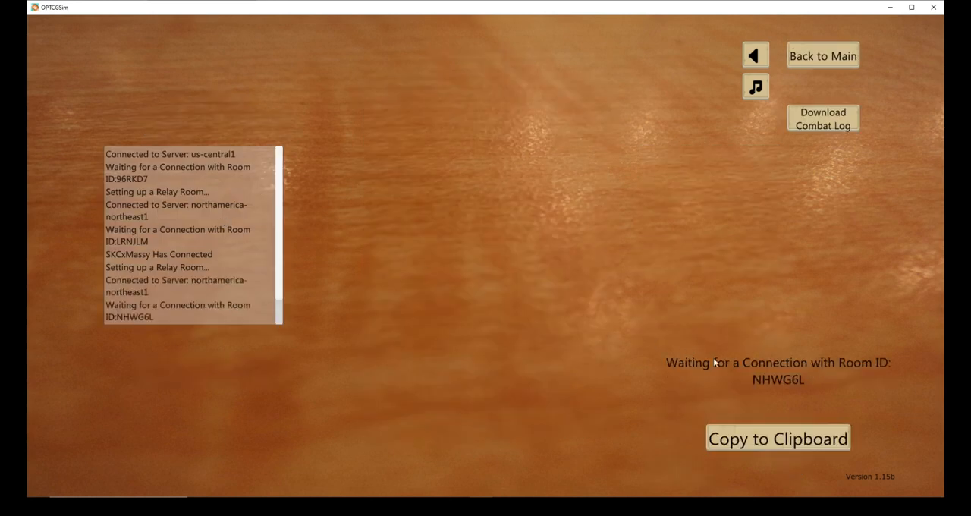
{"action": "mouse_move", "coordinate": [760, 429]}
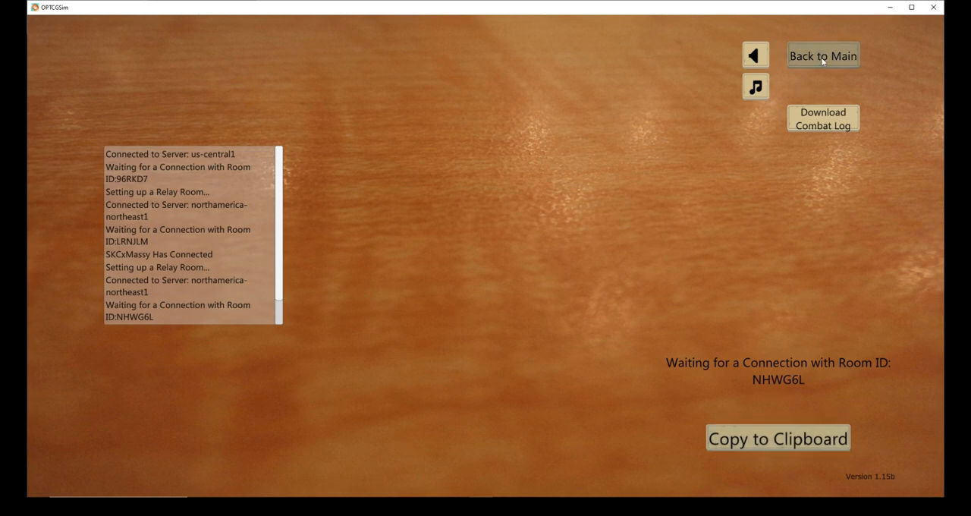
{"action": "left_click", "coordinate": [823, 55]}
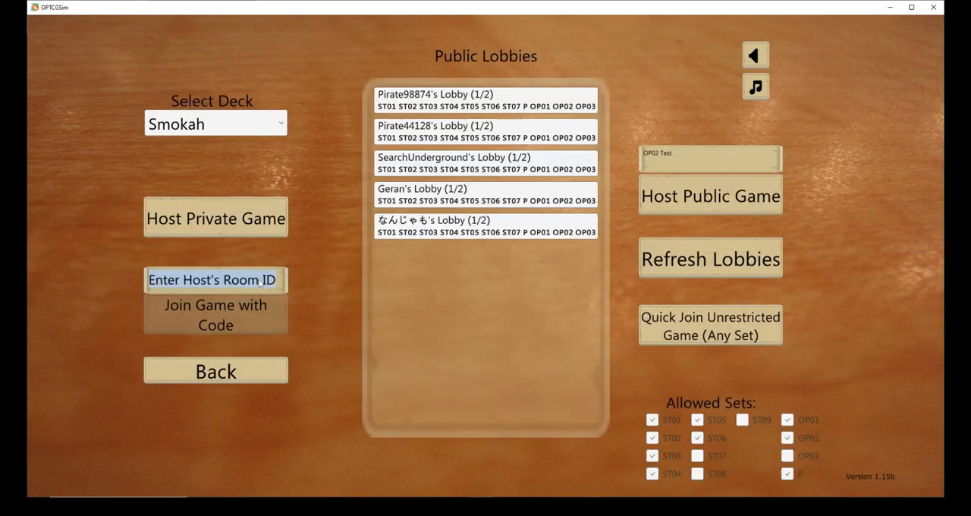
{"action": "type", "text": "NHWG6L"}
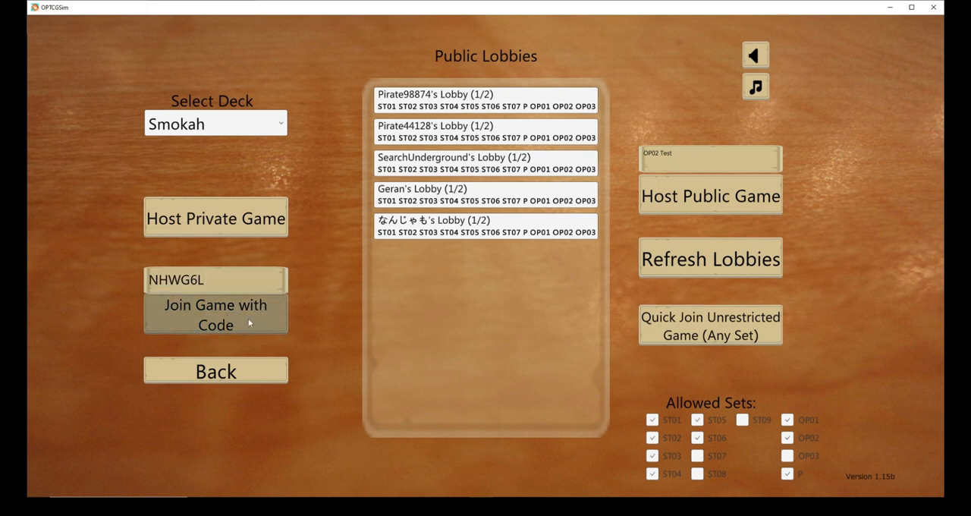
{"action": "mouse_move", "coordinate": [328, 235]}
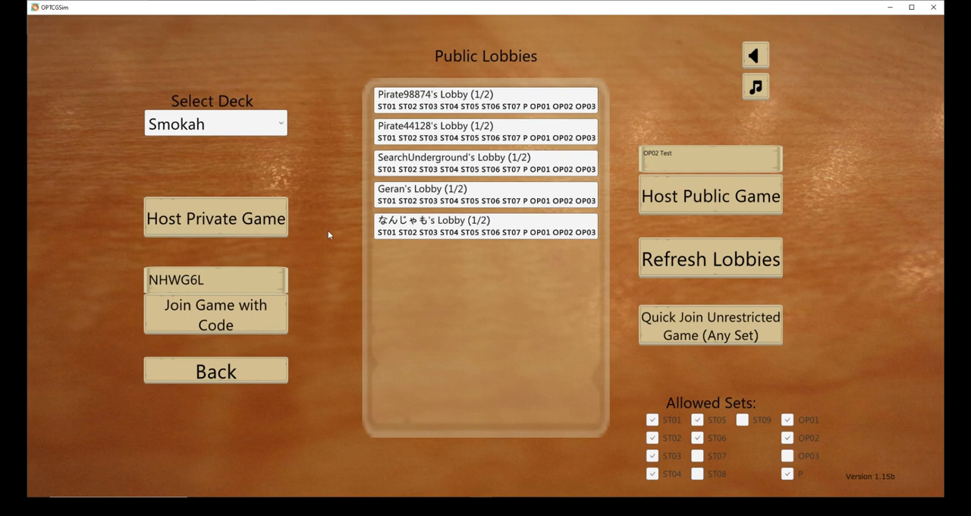
{"action": "mouse_move", "coordinate": [287, 319]}
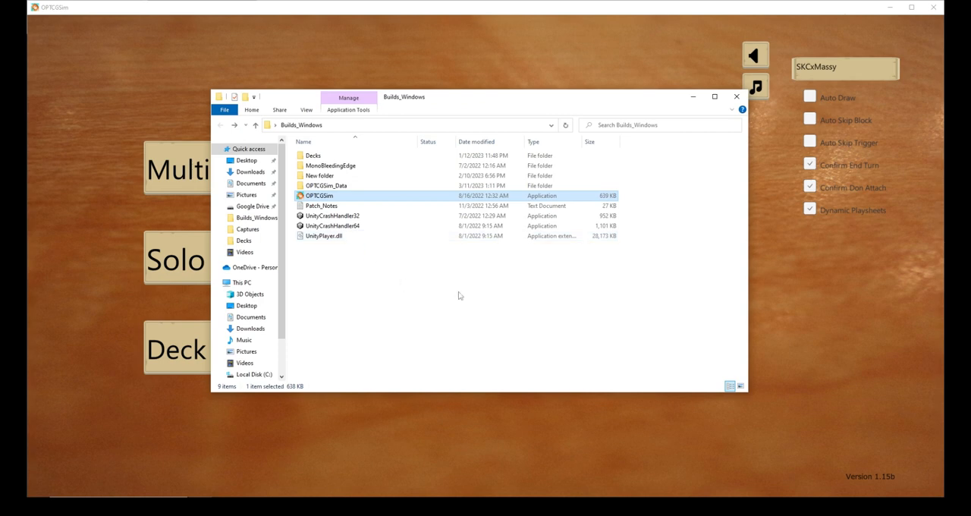
{"action": "mouse_move", "coordinate": [887, 485]}
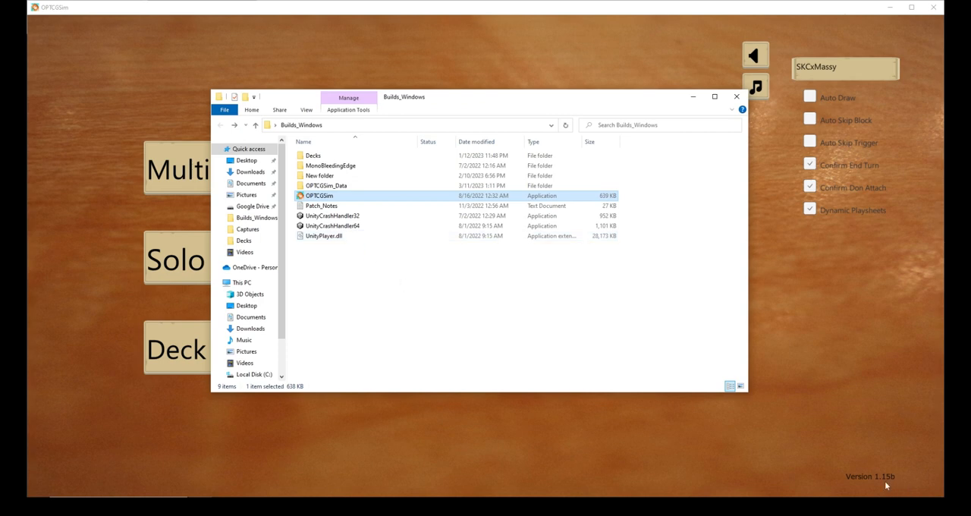
{"action": "mouse_move", "coordinate": [494, 283]}
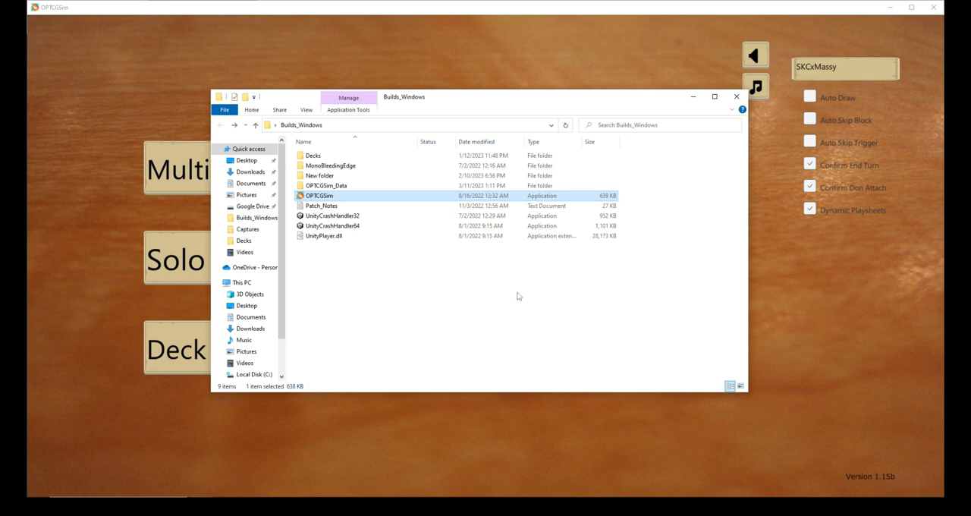
{"action": "mouse_move", "coordinate": [515, 293]}
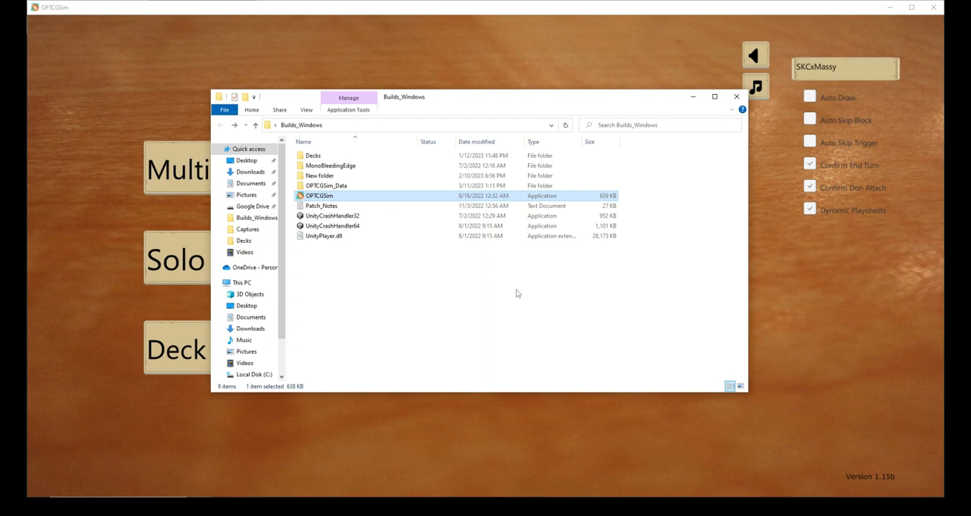
{"action": "mouse_move", "coordinate": [572, 272]}
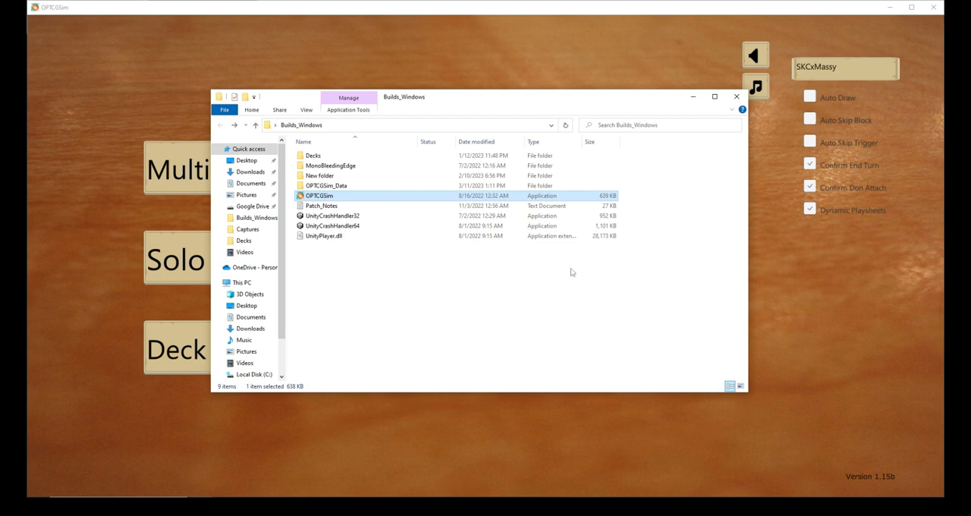
{"action": "mouse_move", "coordinate": [582, 271]}
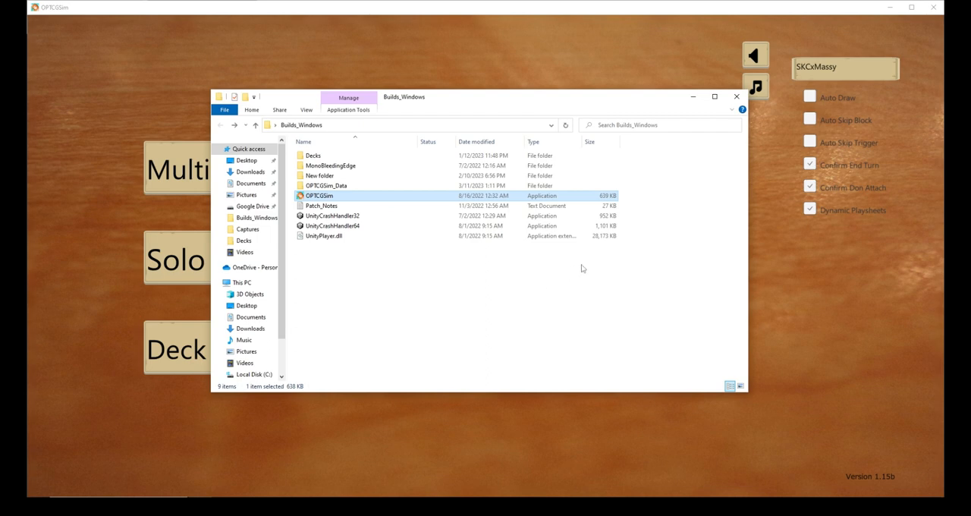